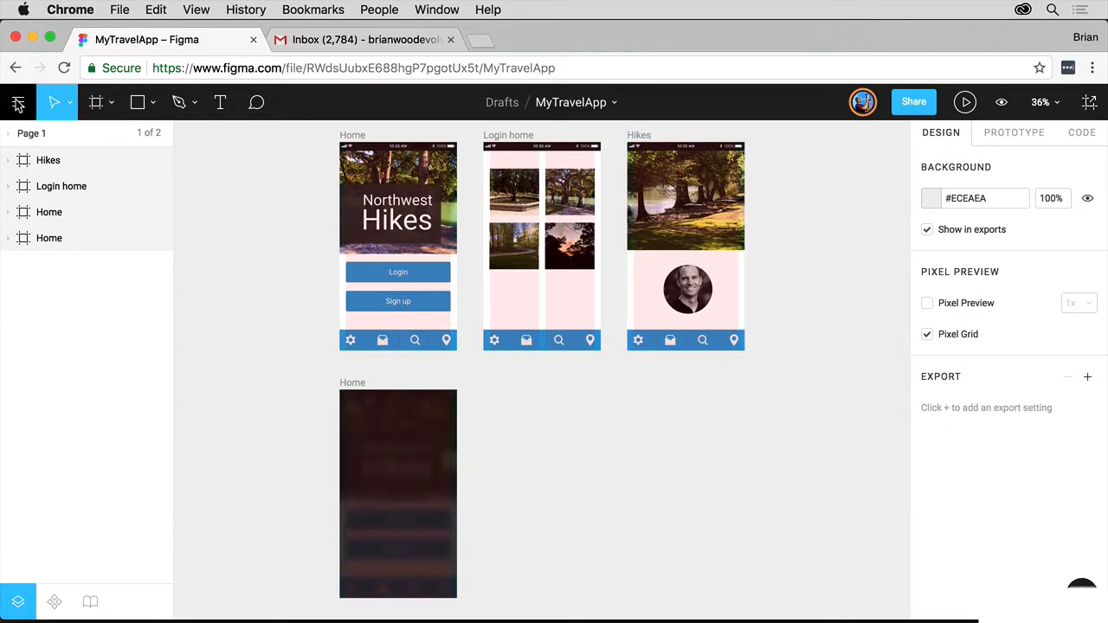
# Open MyTravelApp's share settings and keep link access set to 'can view'
pyautogui.click(18, 103)
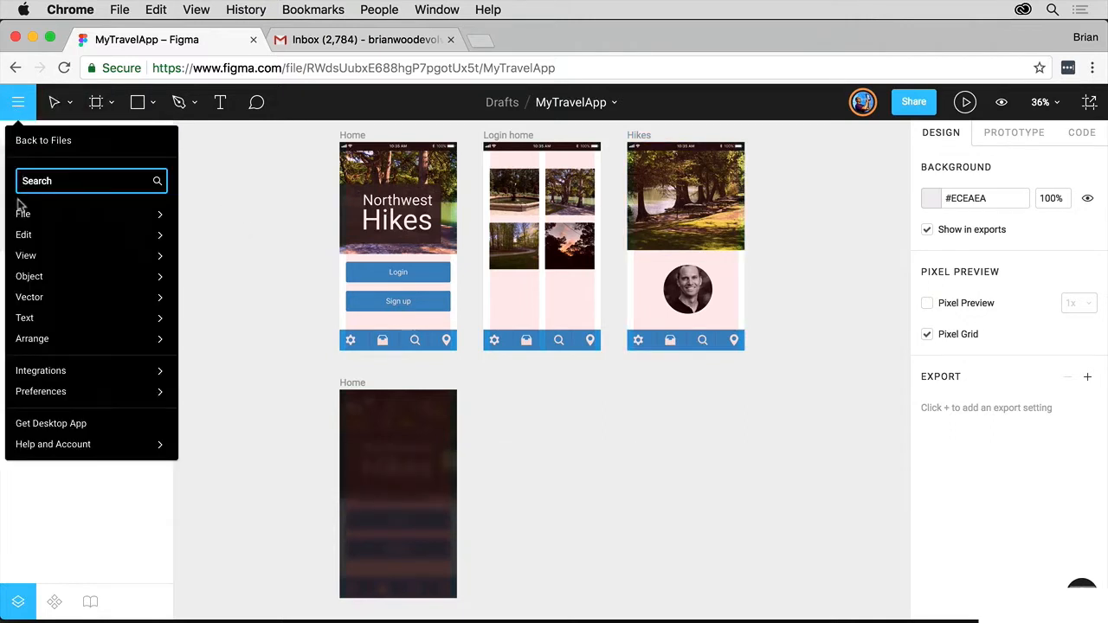
pyautogui.click(23, 214)
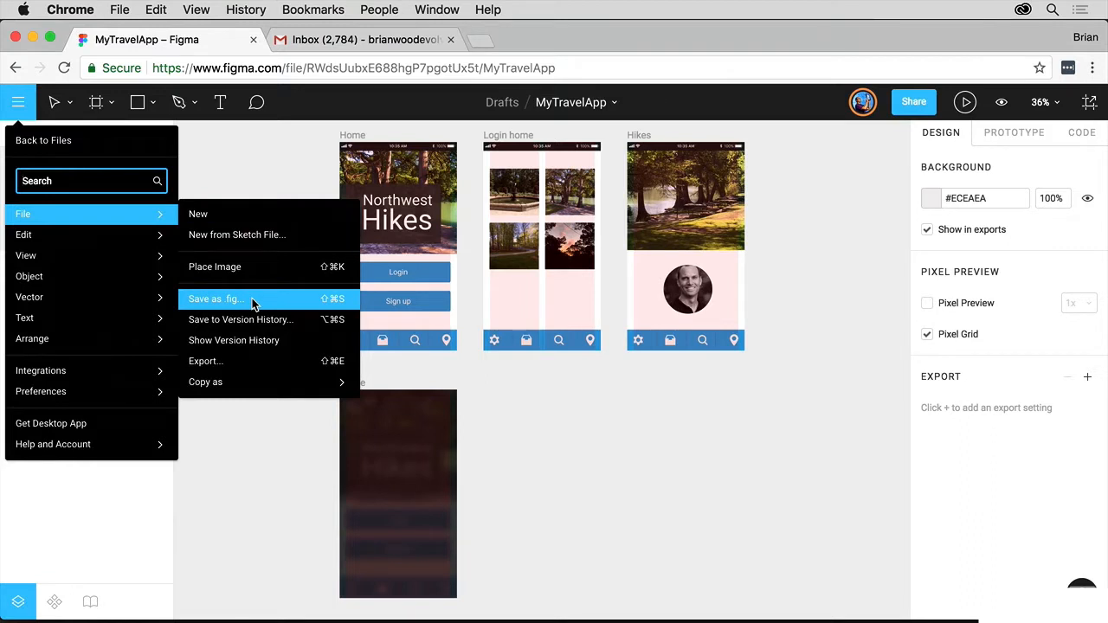
pyautogui.moveTo(253, 361)
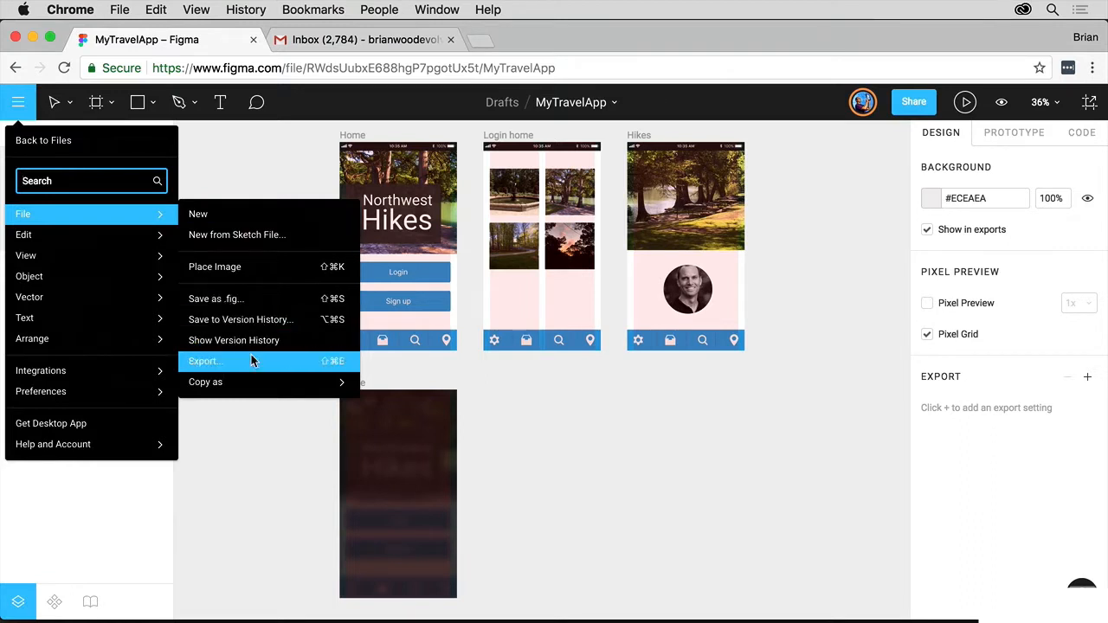
pyautogui.moveTo(258, 183)
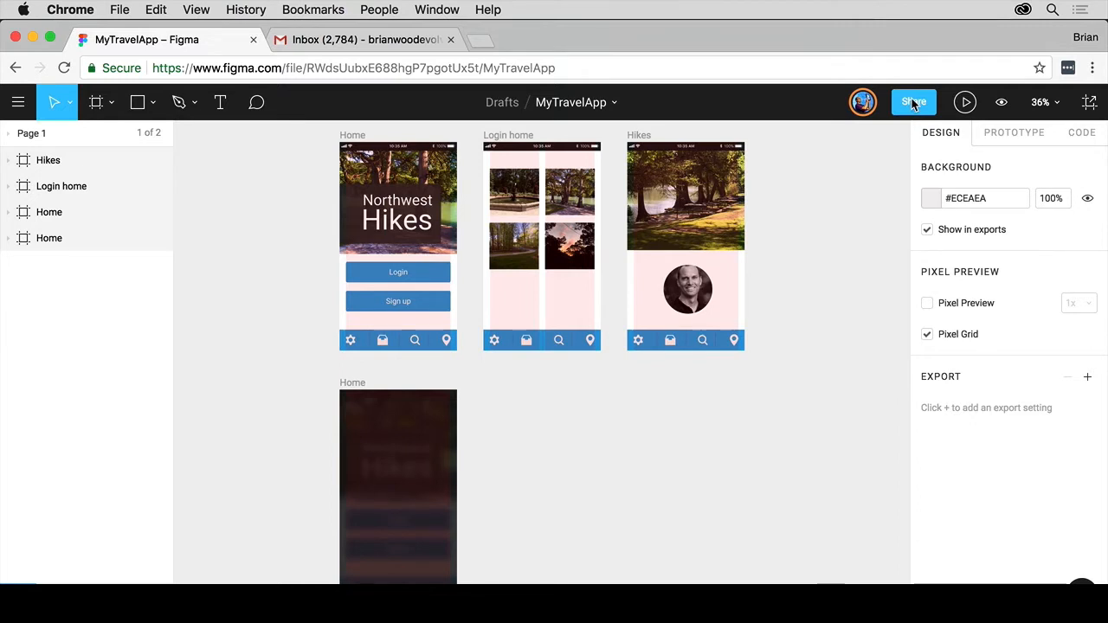
pyautogui.click(914, 102)
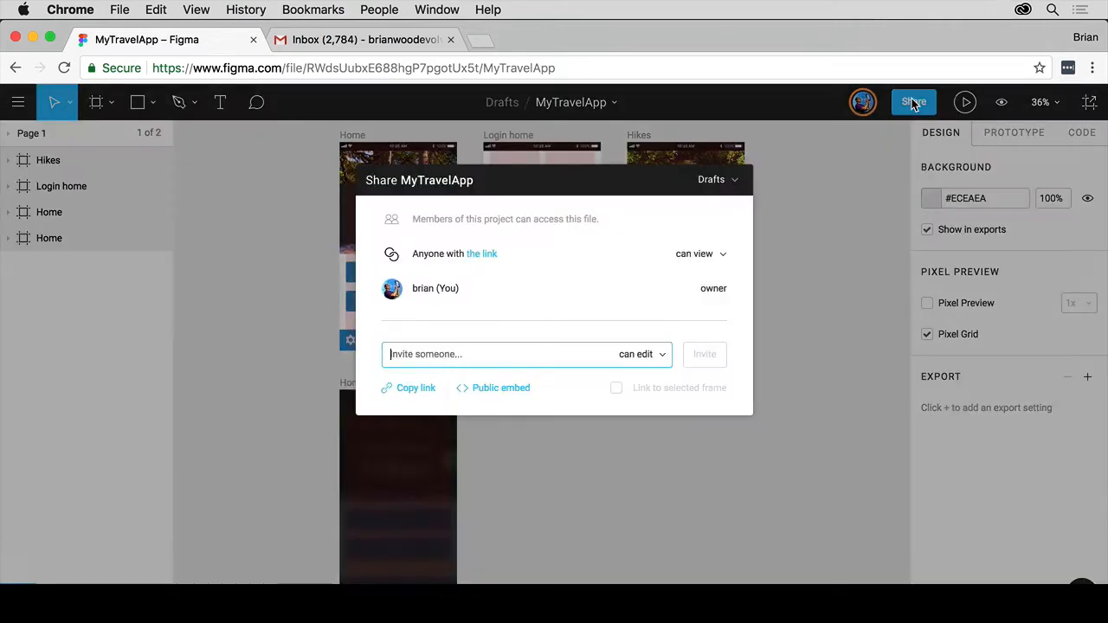
pyautogui.moveTo(514, 336)
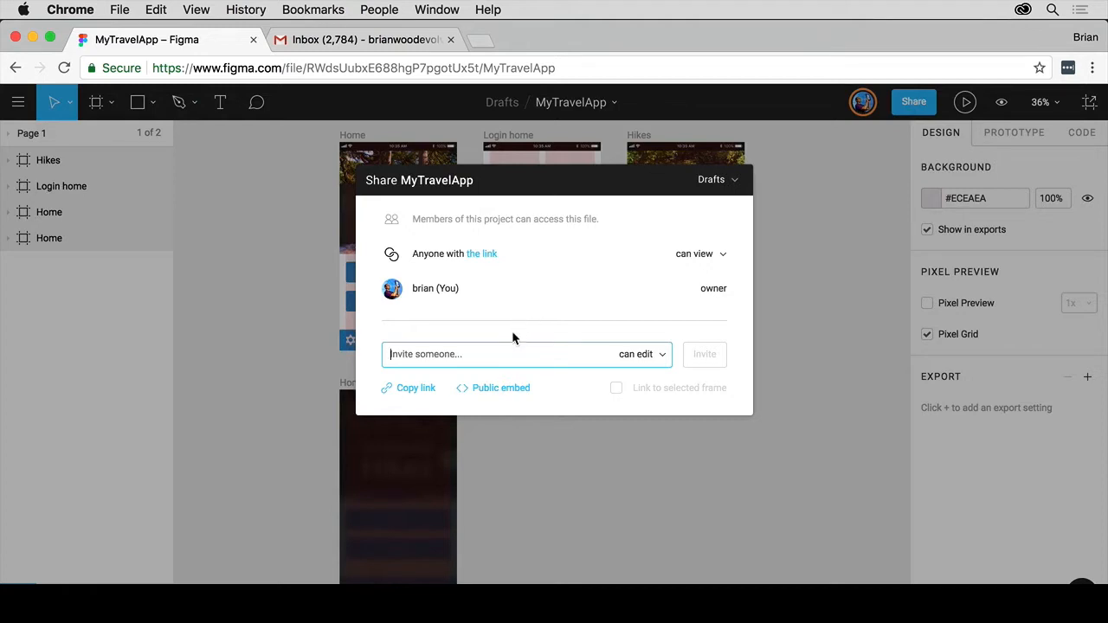
pyautogui.moveTo(506, 349)
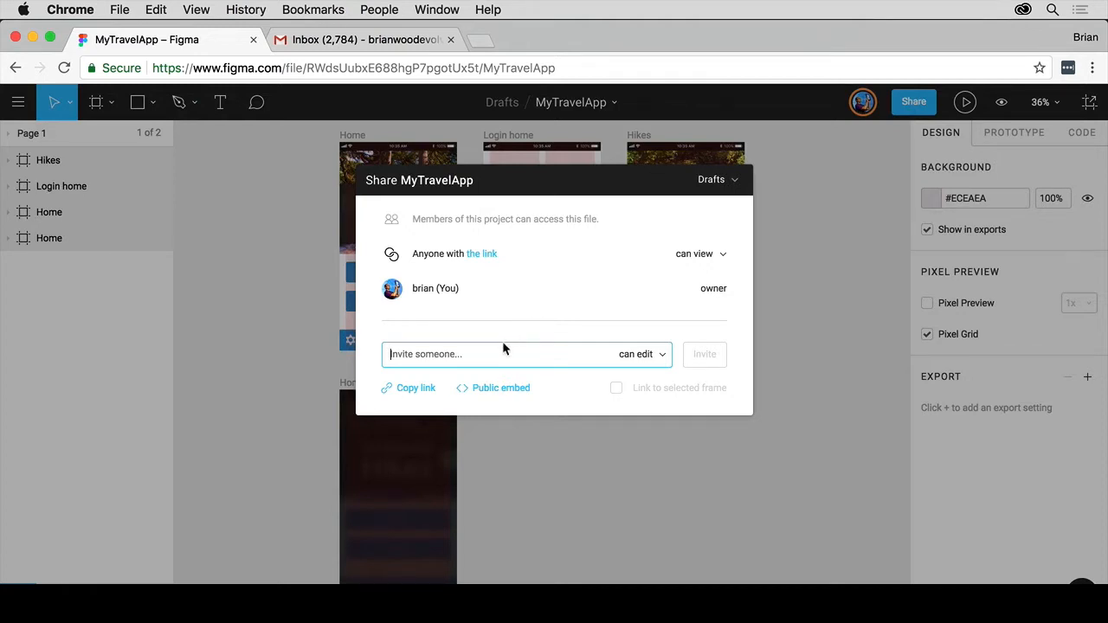
pyautogui.moveTo(491, 259)
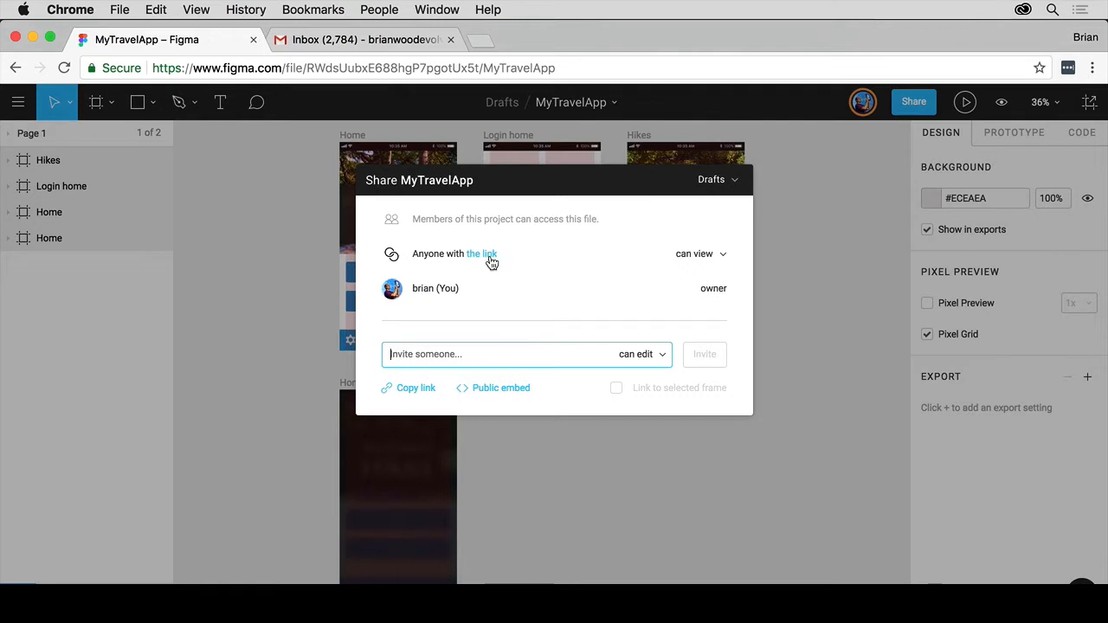
pyautogui.click(700, 254)
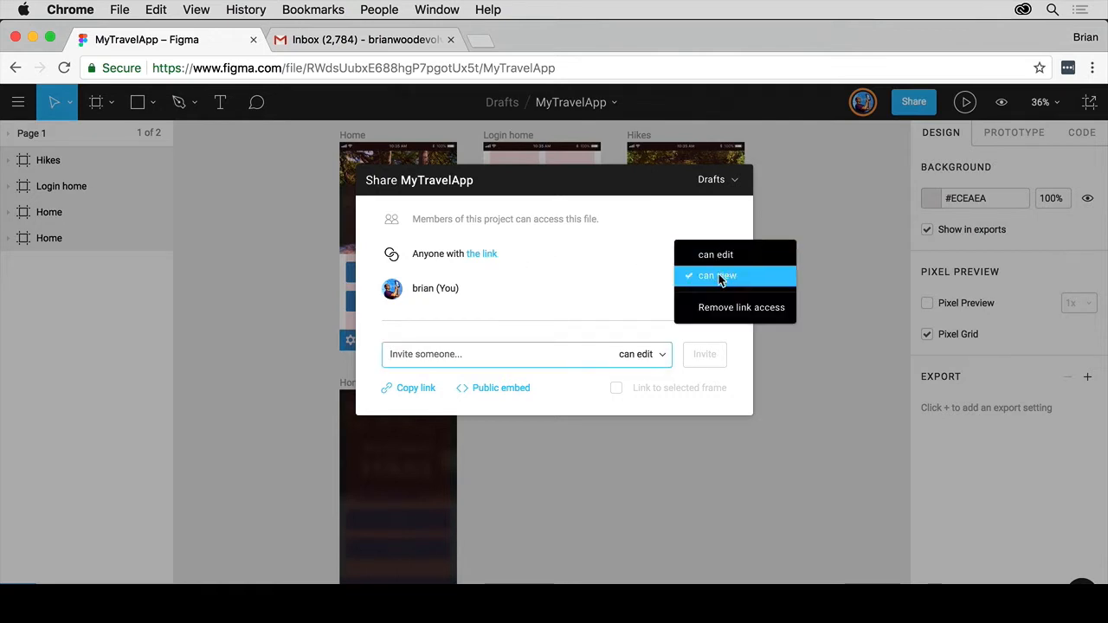
pyautogui.moveTo(727, 271)
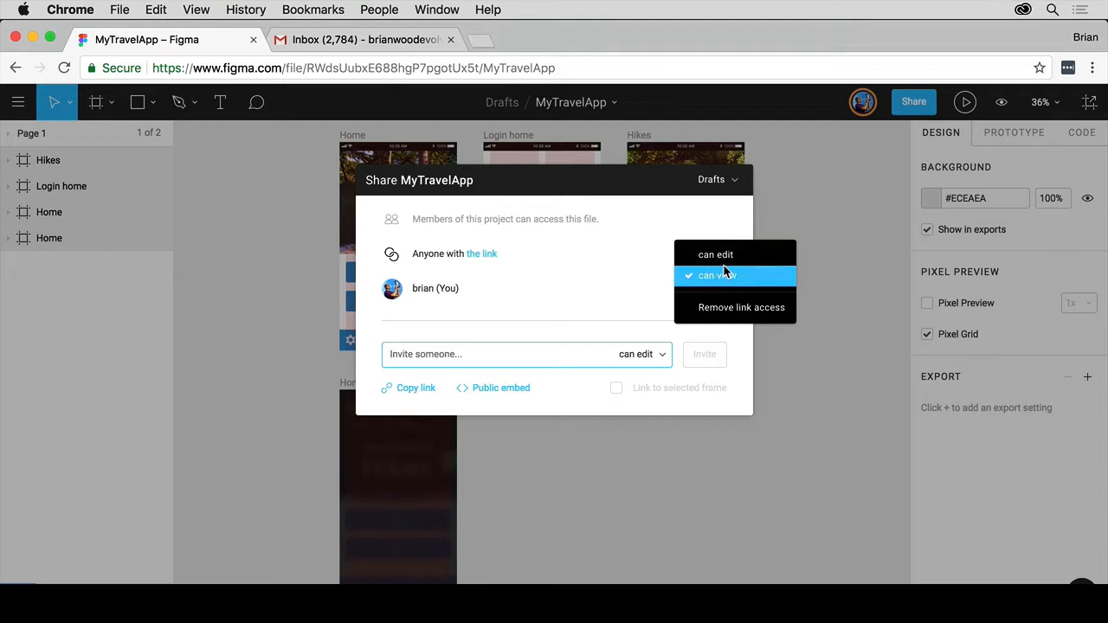
pyautogui.click(716, 275)
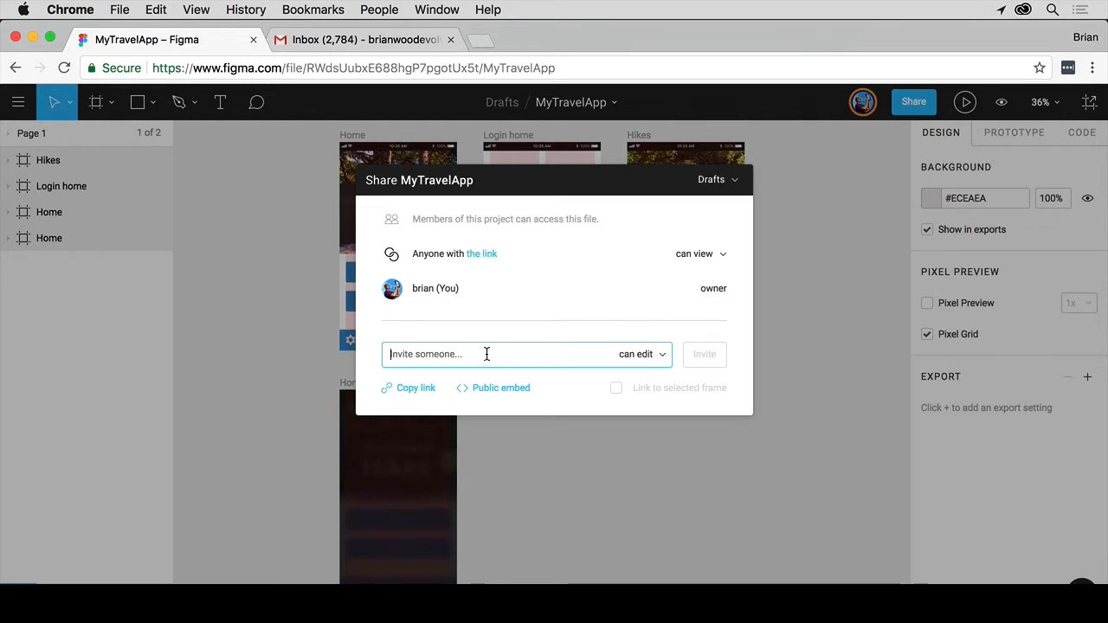
pyautogui.write('brian W')
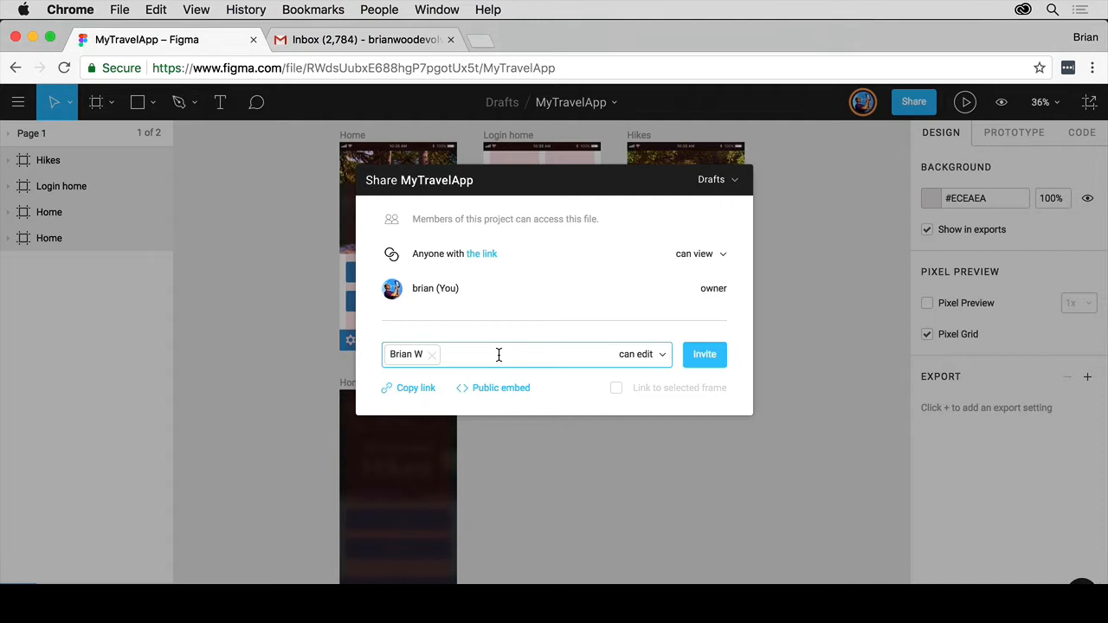
pyautogui.moveTo(477, 393)
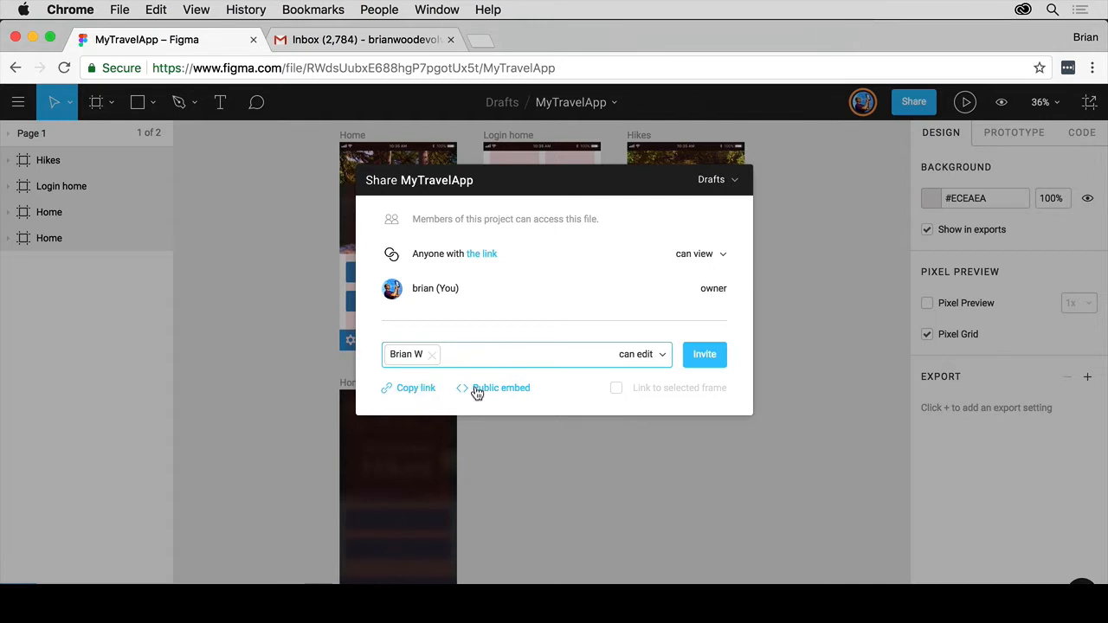
pyautogui.moveTo(485, 393)
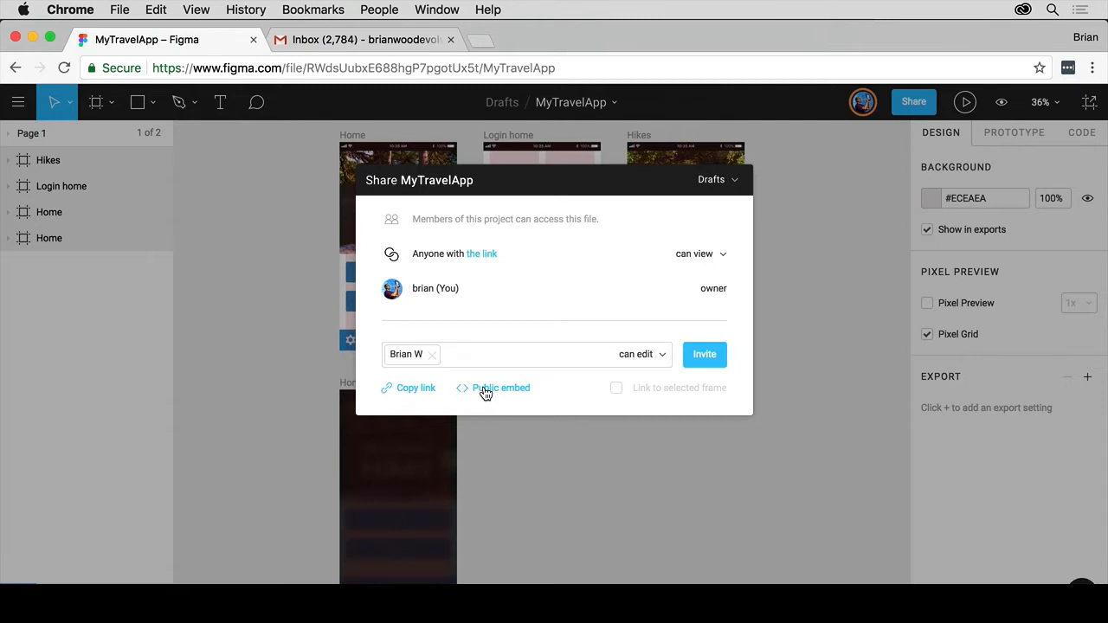
pyautogui.click(502, 388)
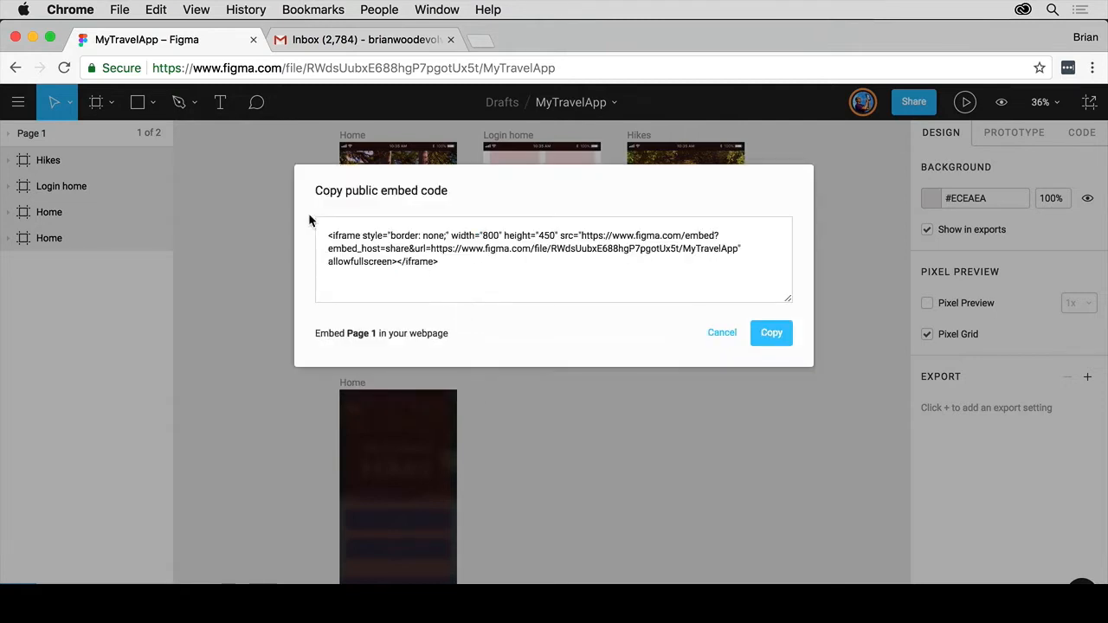
pyautogui.moveTo(626, 275)
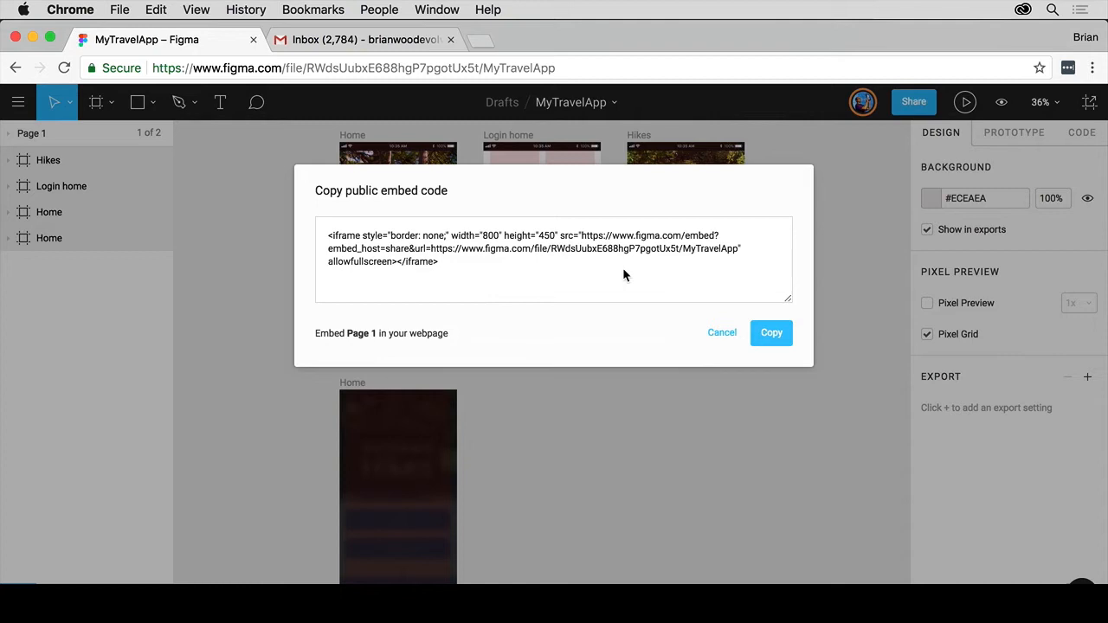
pyautogui.click(722, 332)
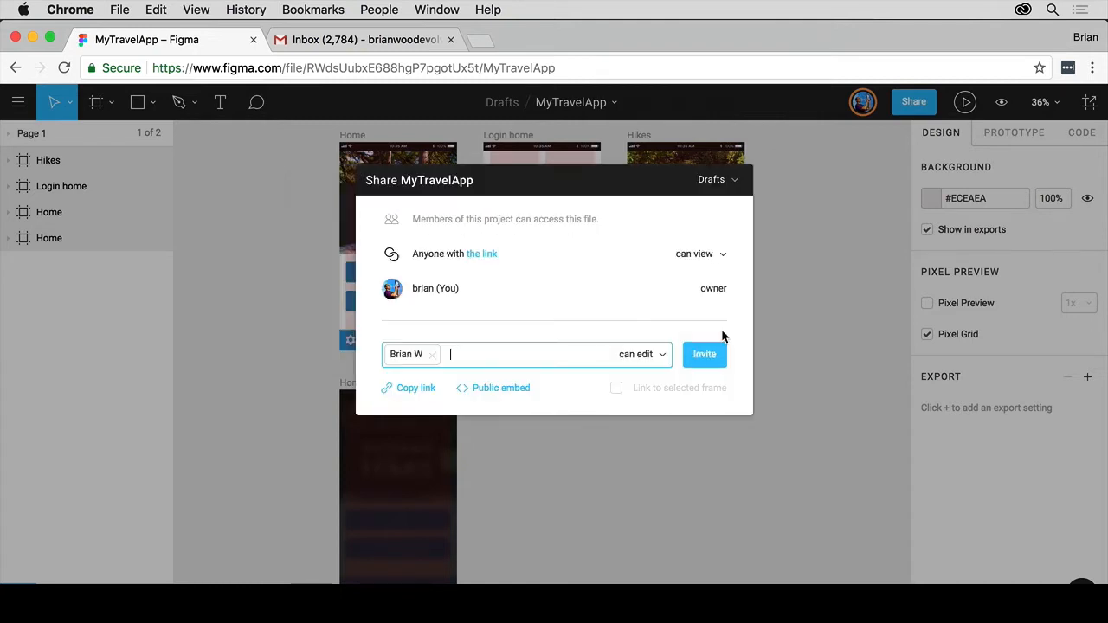
pyautogui.click(643, 354)
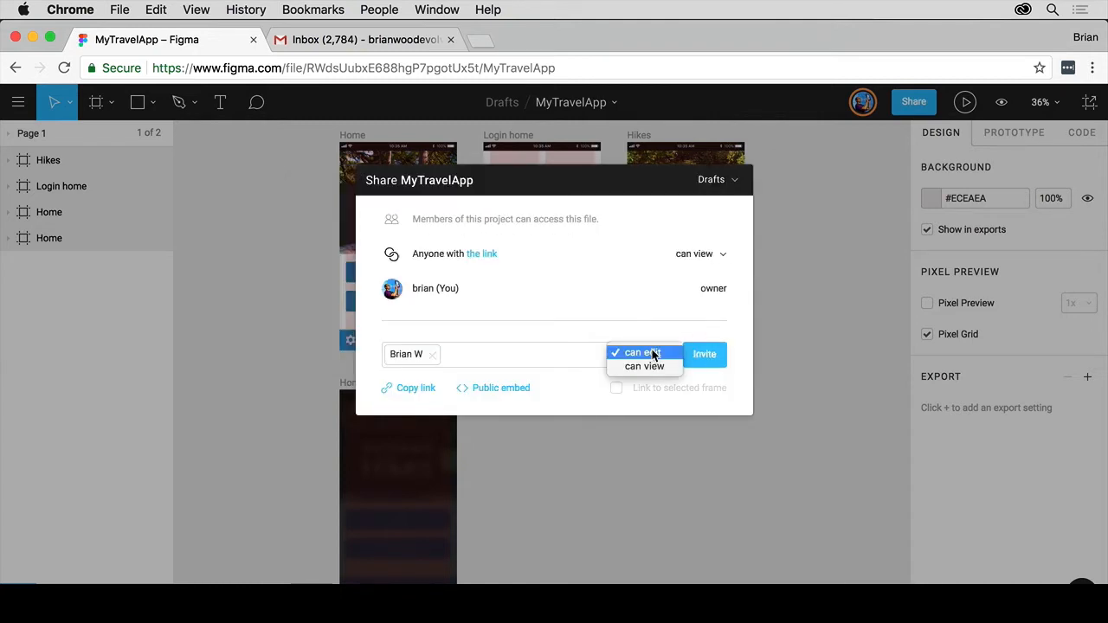
pyautogui.click(643, 352)
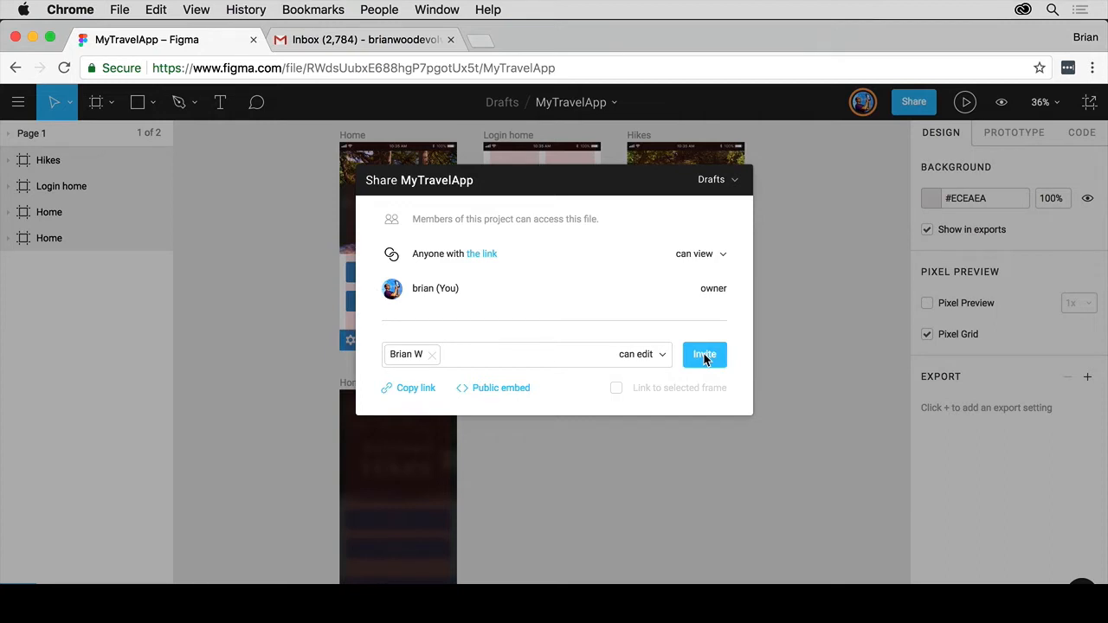
pyautogui.click(704, 354)
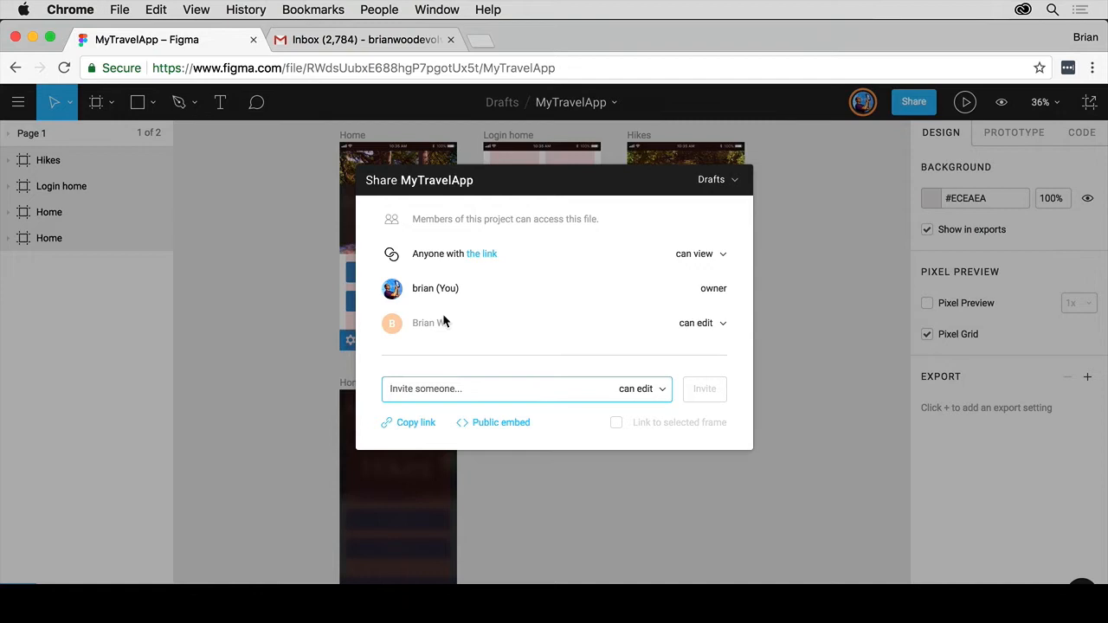
pyautogui.moveTo(503, 325)
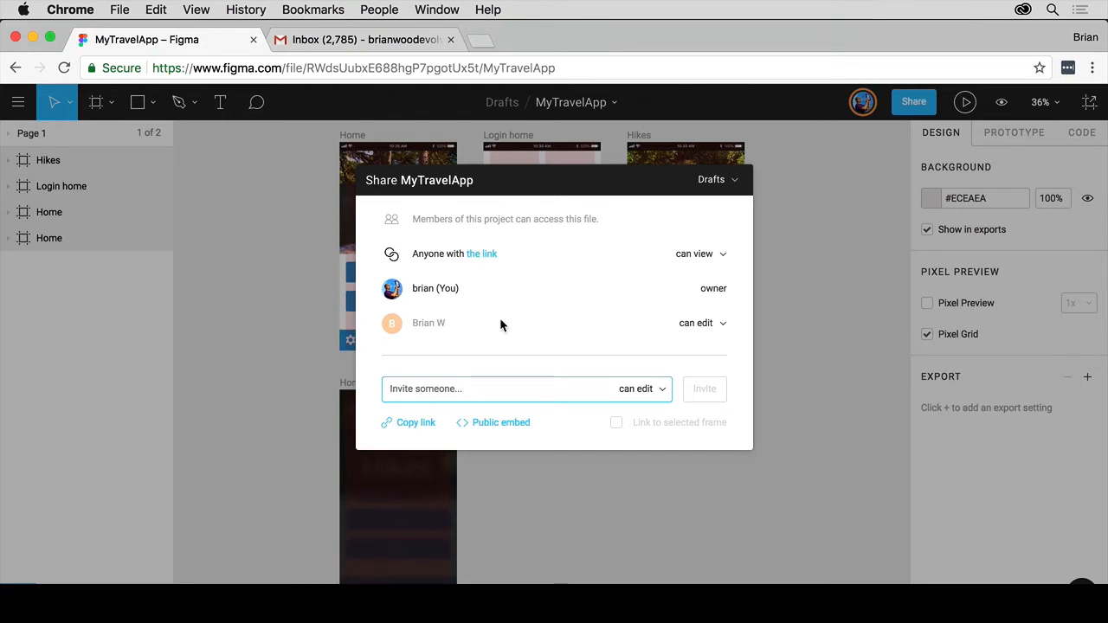
# Scroll the invitation email and copy the Open in Figma button's link address
pyautogui.click(364, 39)
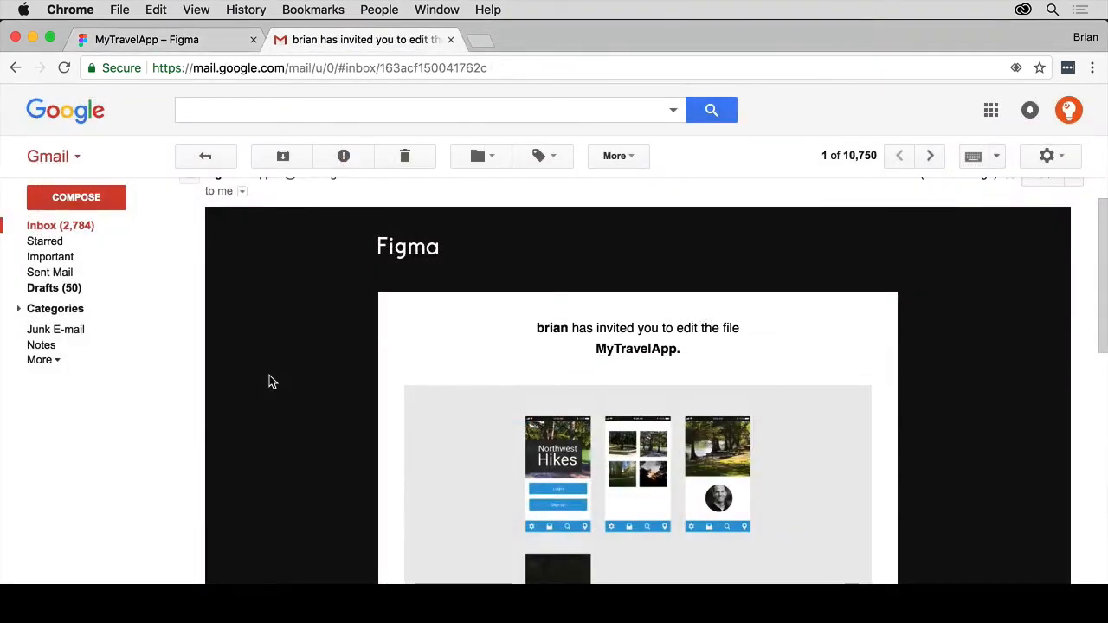
pyautogui.scroll(-3)
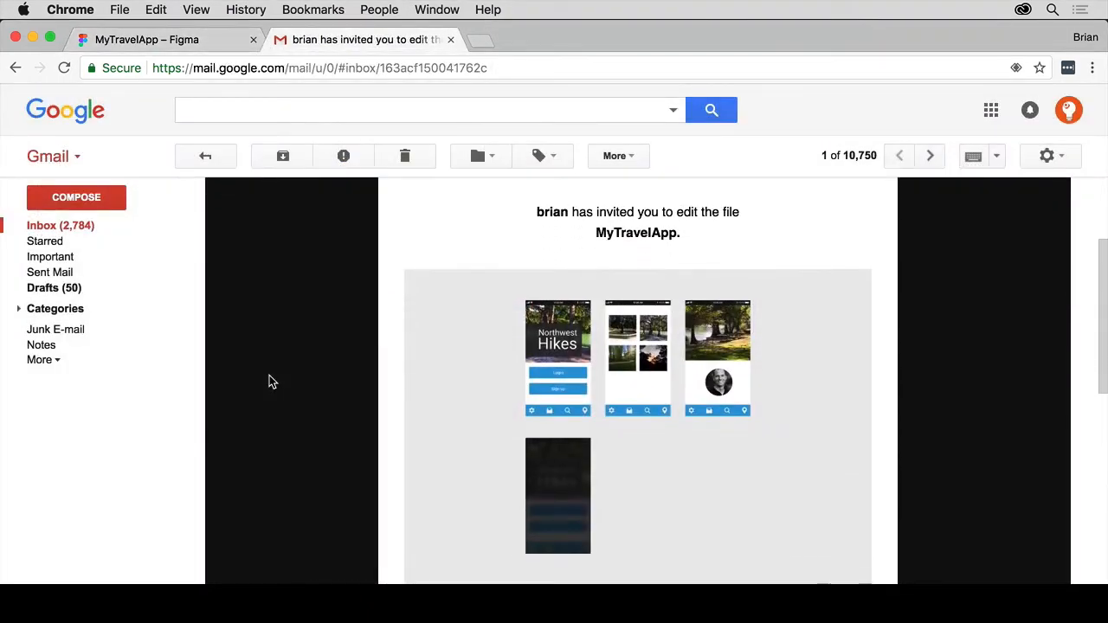
pyautogui.scroll(-3)
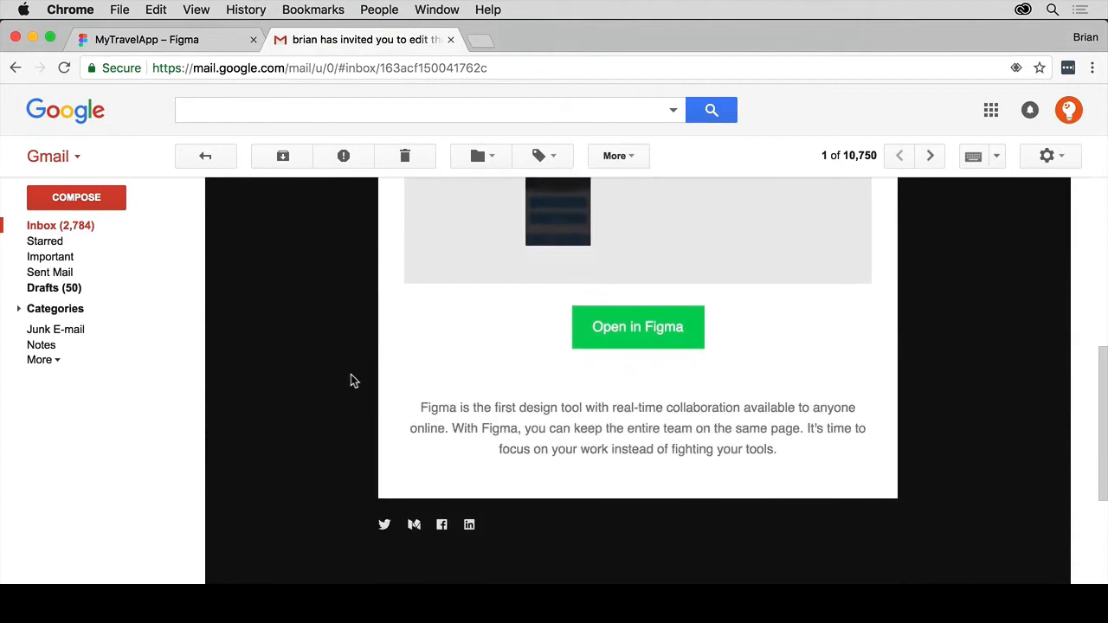
pyautogui.moveTo(647, 341)
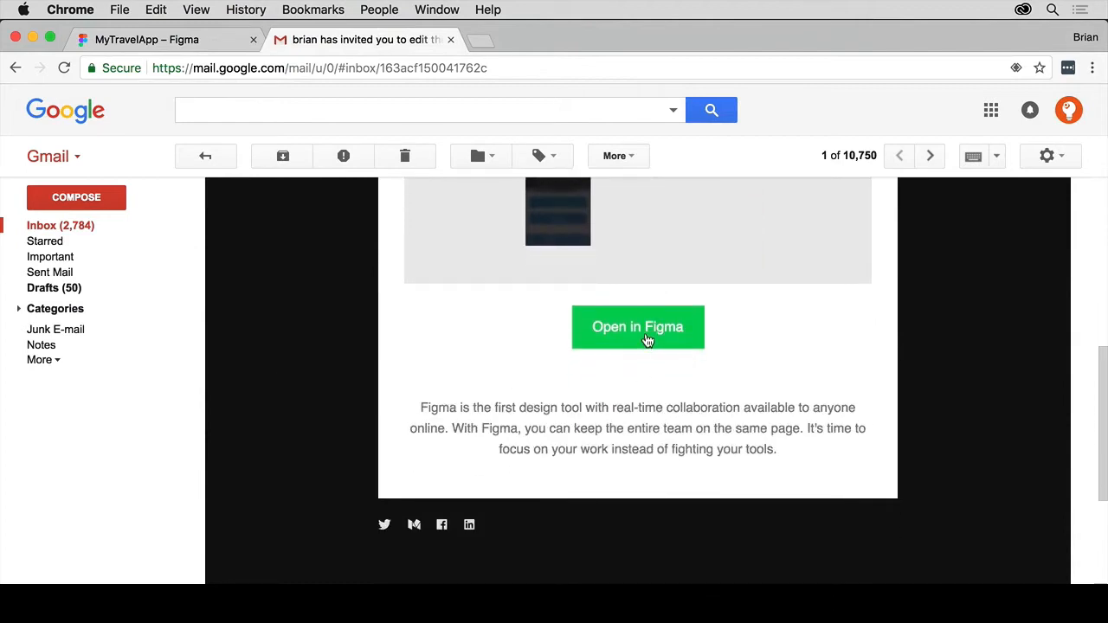
pyautogui.moveTo(649, 338)
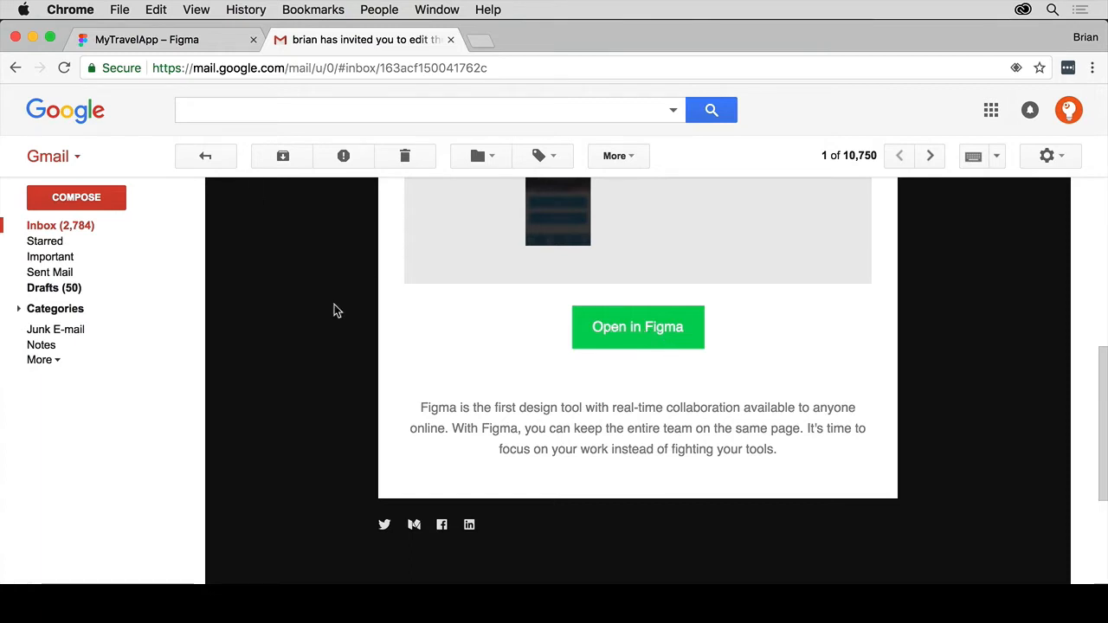
pyautogui.moveTo(630, 333)
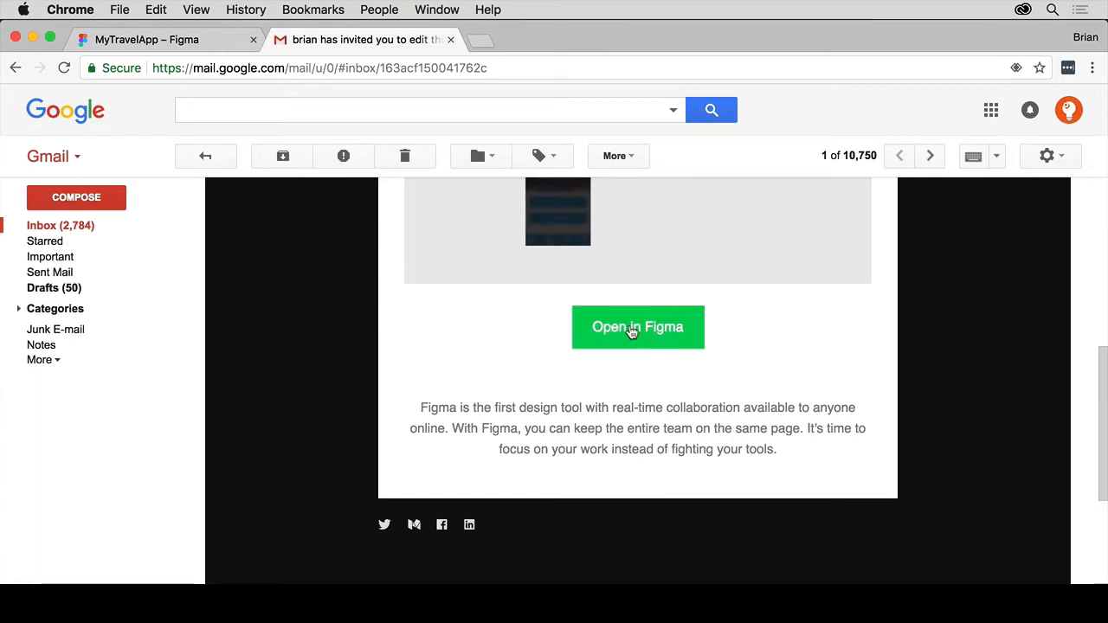
pyautogui.rightClick(631, 327)
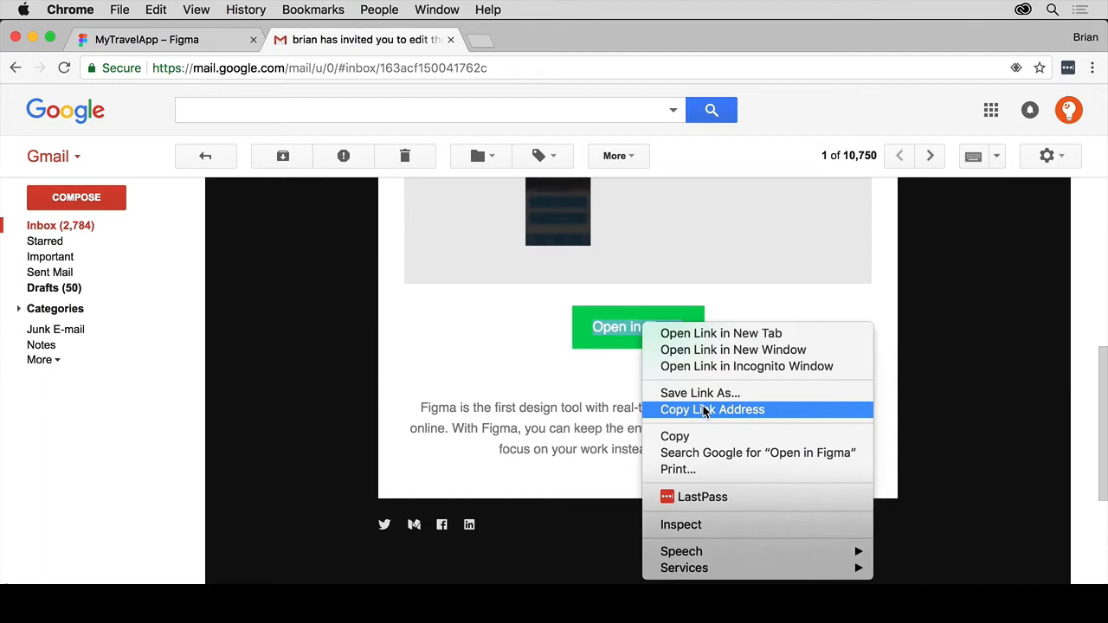
pyautogui.click(713, 409)
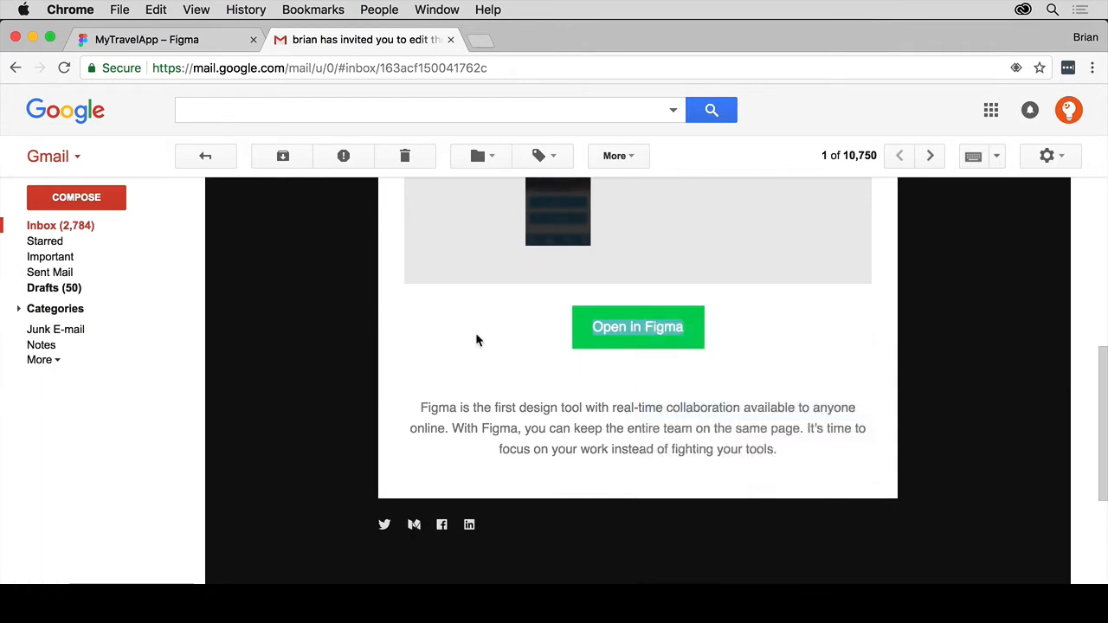
pyautogui.click(638, 328)
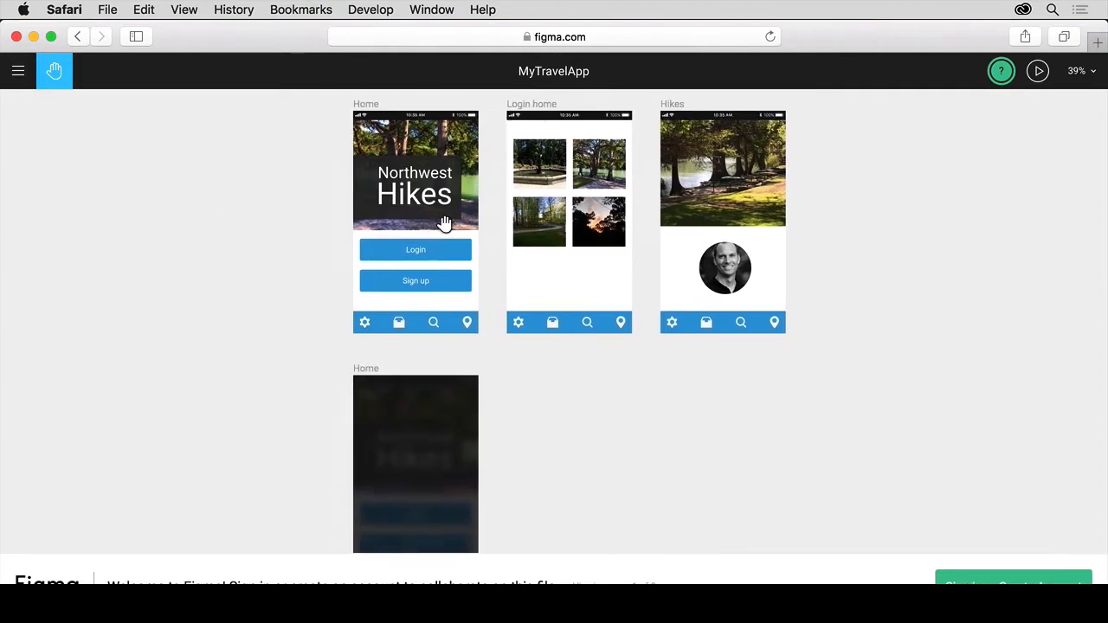
pyautogui.moveTo(1038, 71)
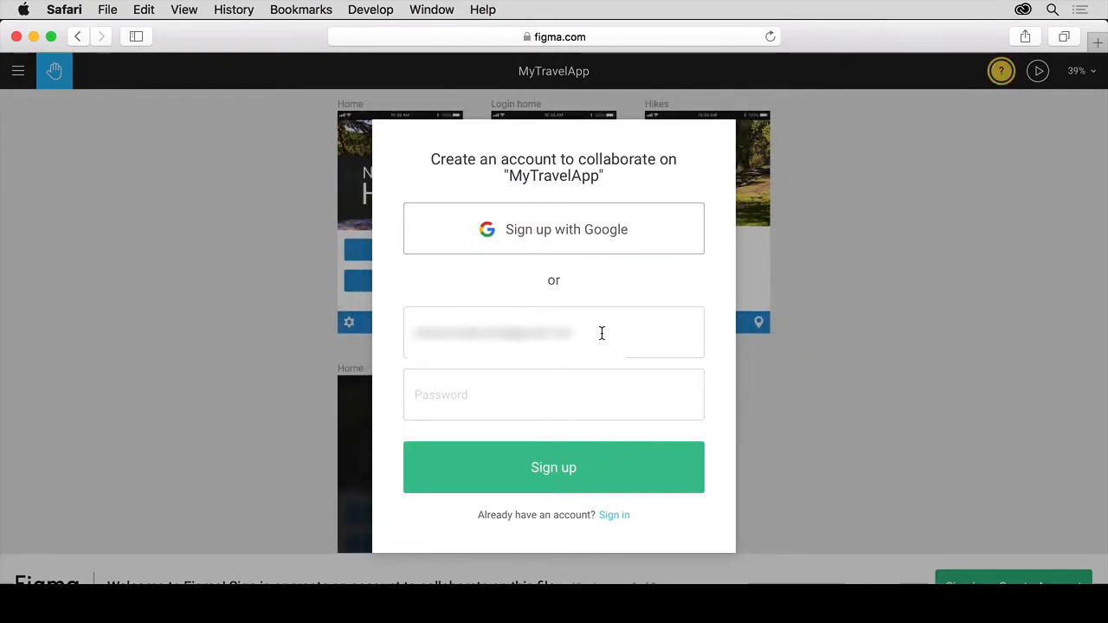
pyautogui.moveTo(618, 458)
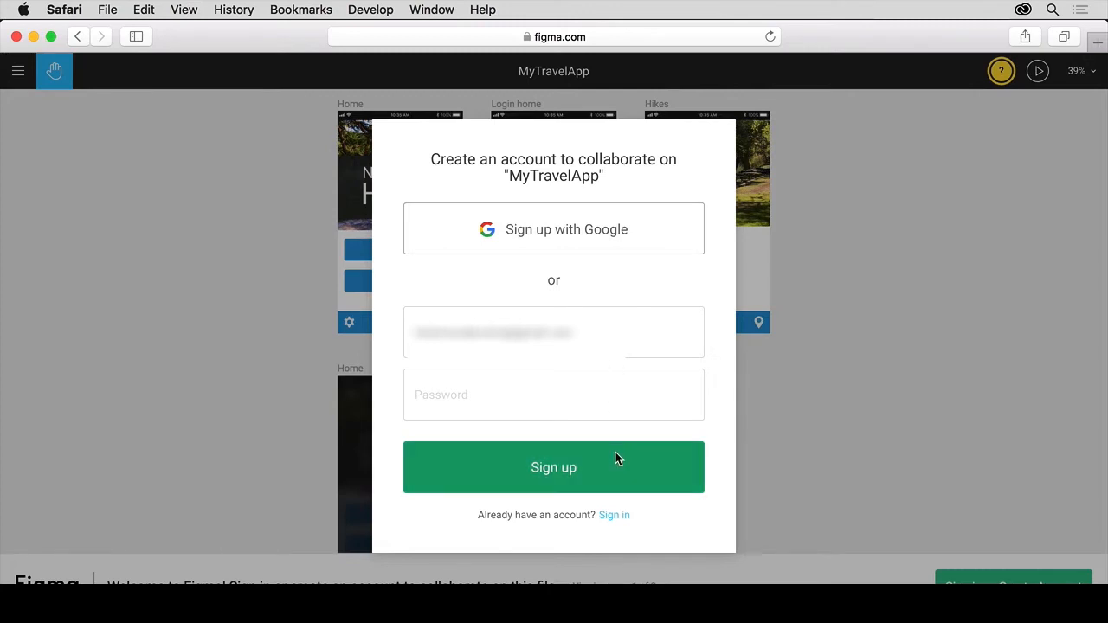
pyautogui.moveTo(569, 484)
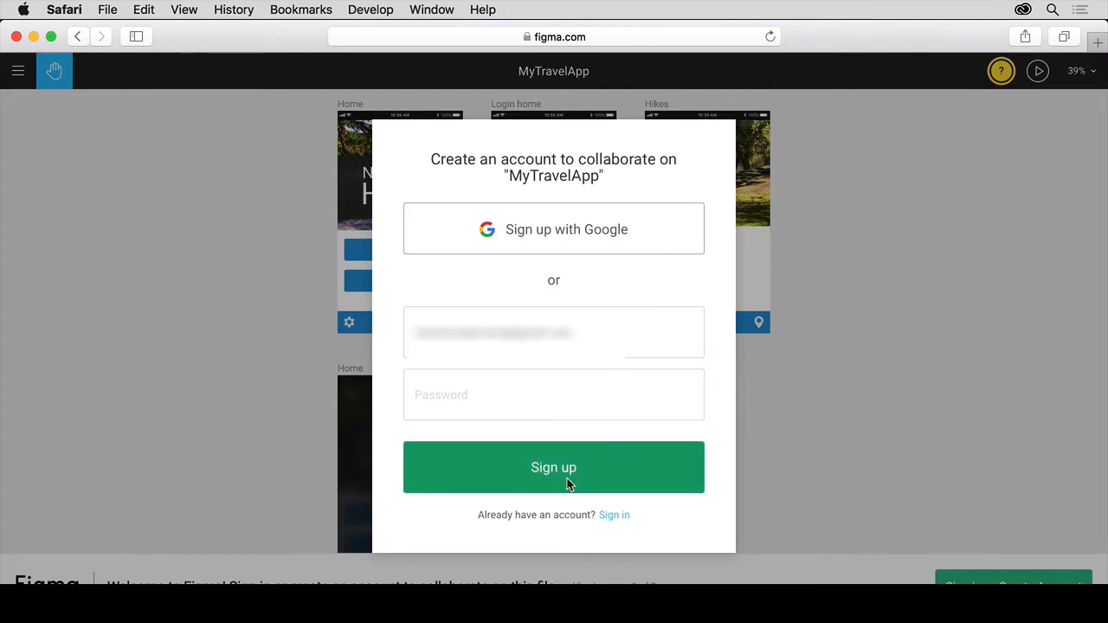
pyautogui.moveTo(614, 515)
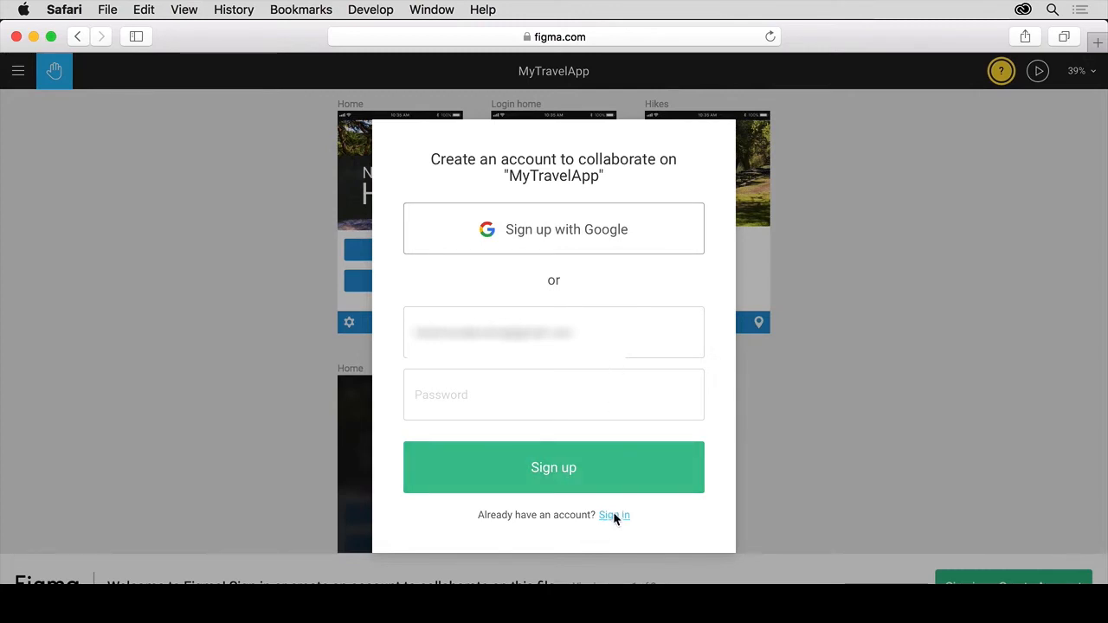
# Sign in with the existing Figma account in Safari to open MyTravelApp
pyautogui.click(614, 515)
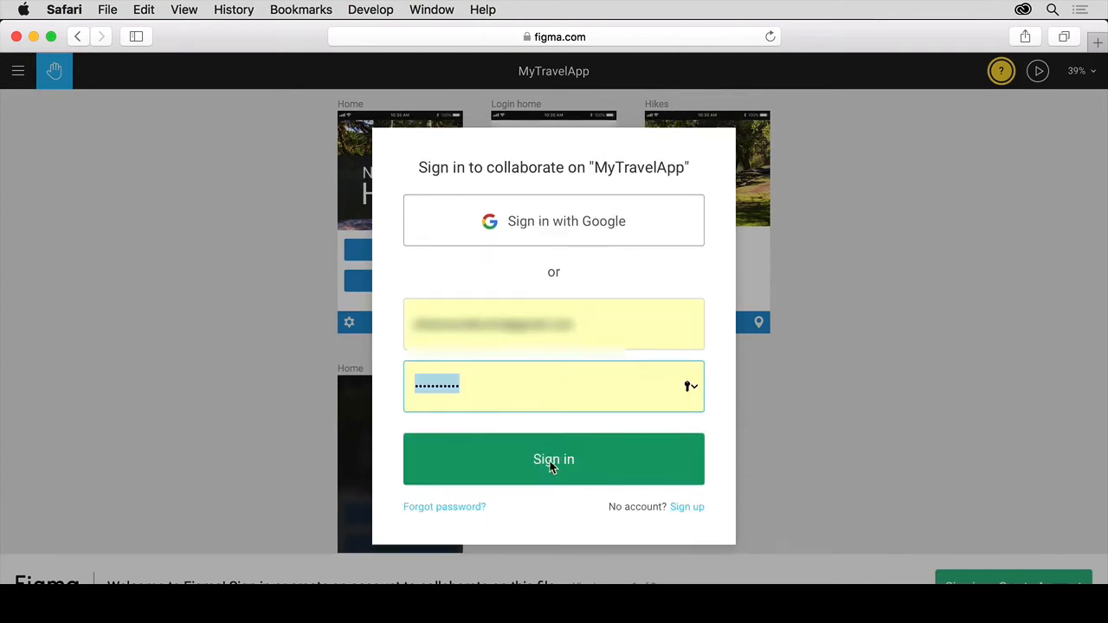
pyautogui.click(553, 459)
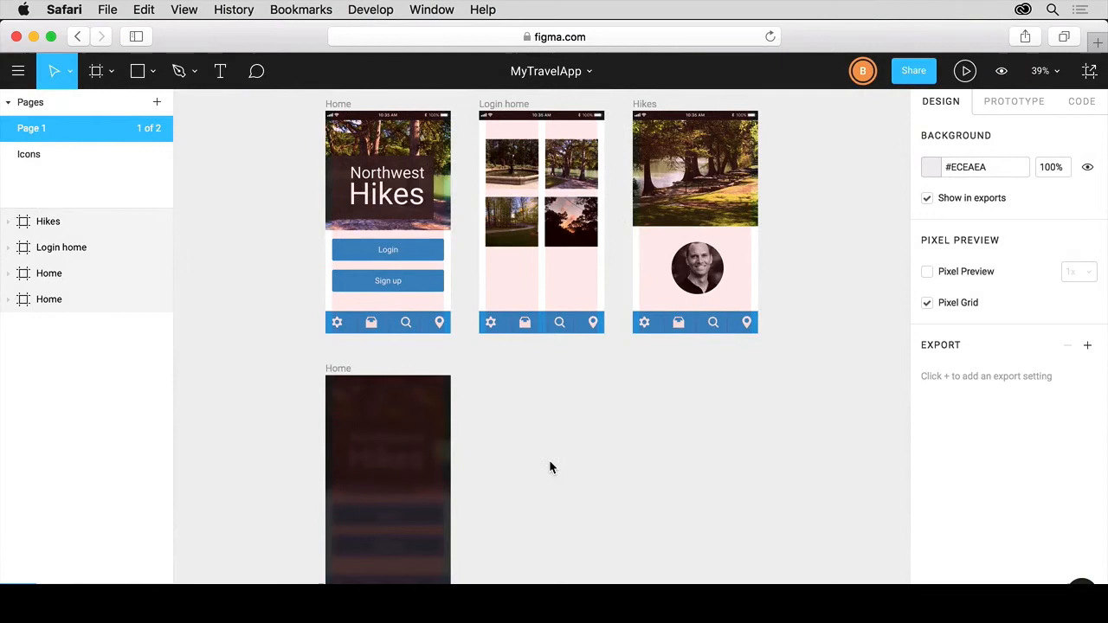
pyautogui.moveTo(254, 215)
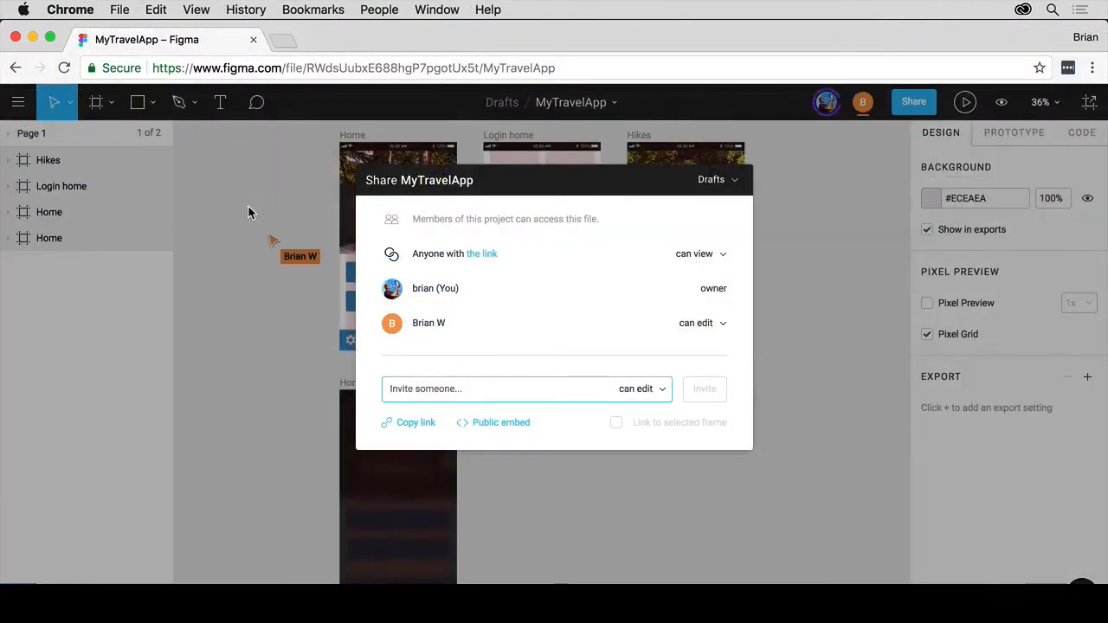
pyautogui.moveTo(482, 339)
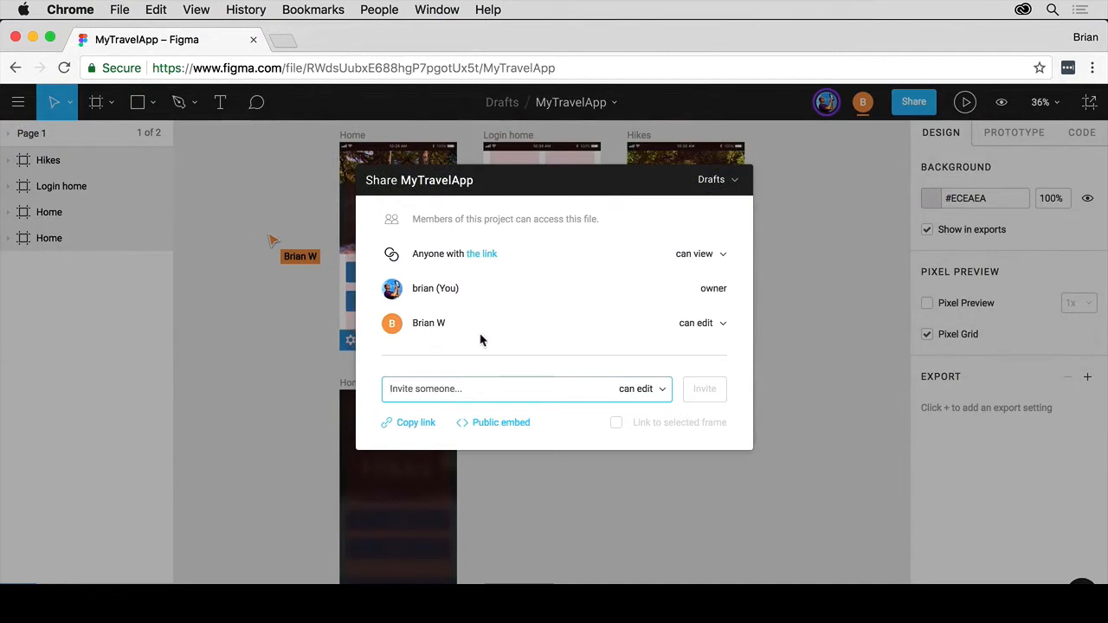
pyautogui.moveTo(462, 341)
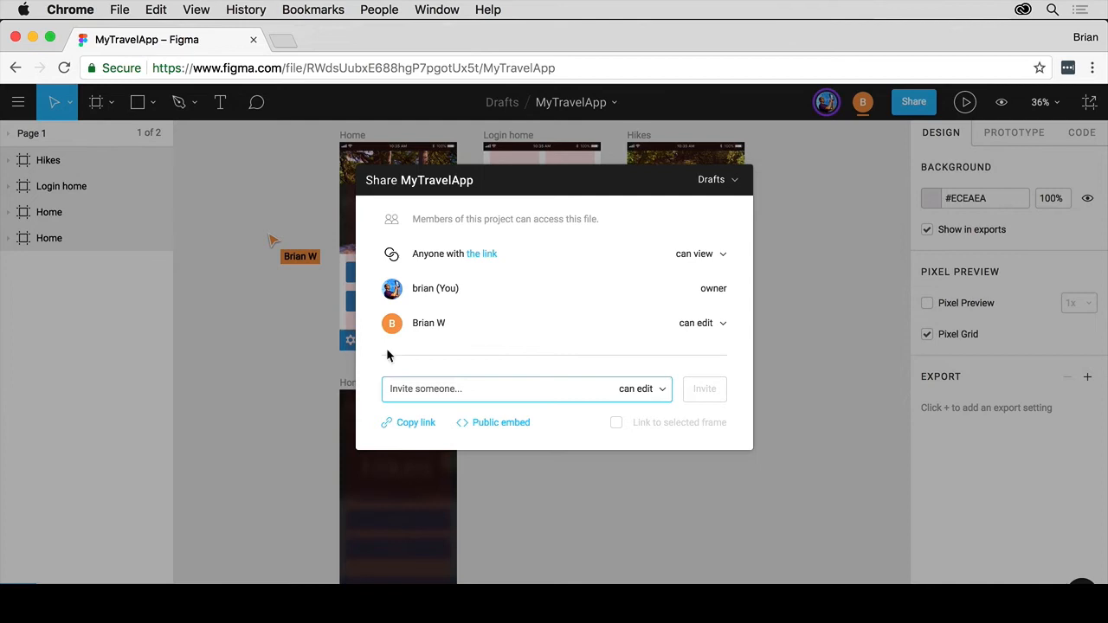
pyautogui.moveTo(717, 342)
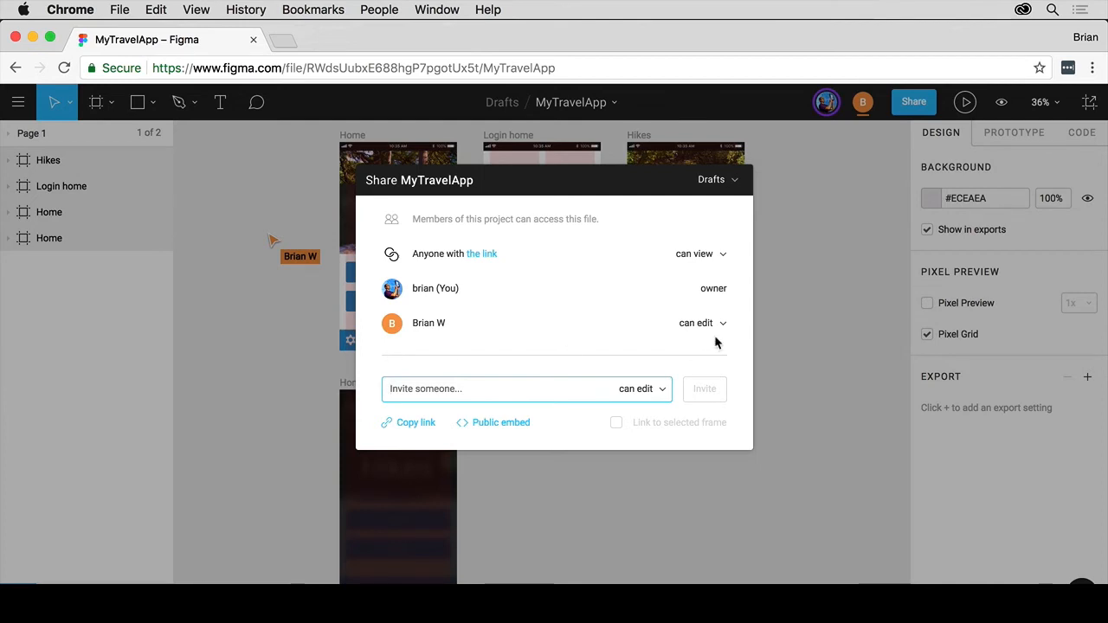
pyautogui.moveTo(500, 353)
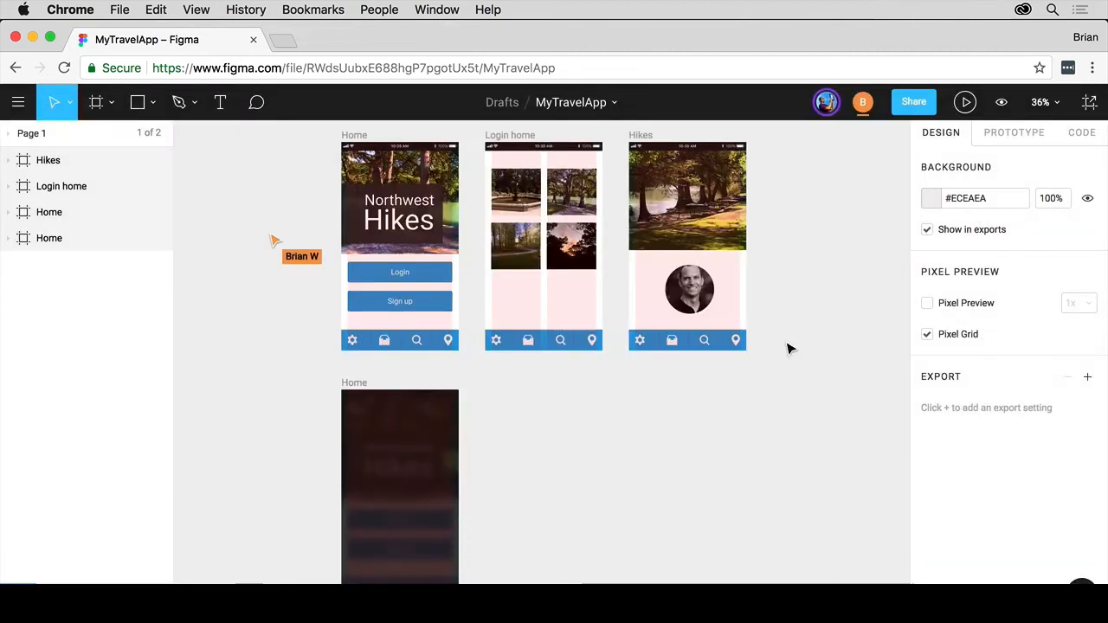
pyautogui.moveTo(272, 262)
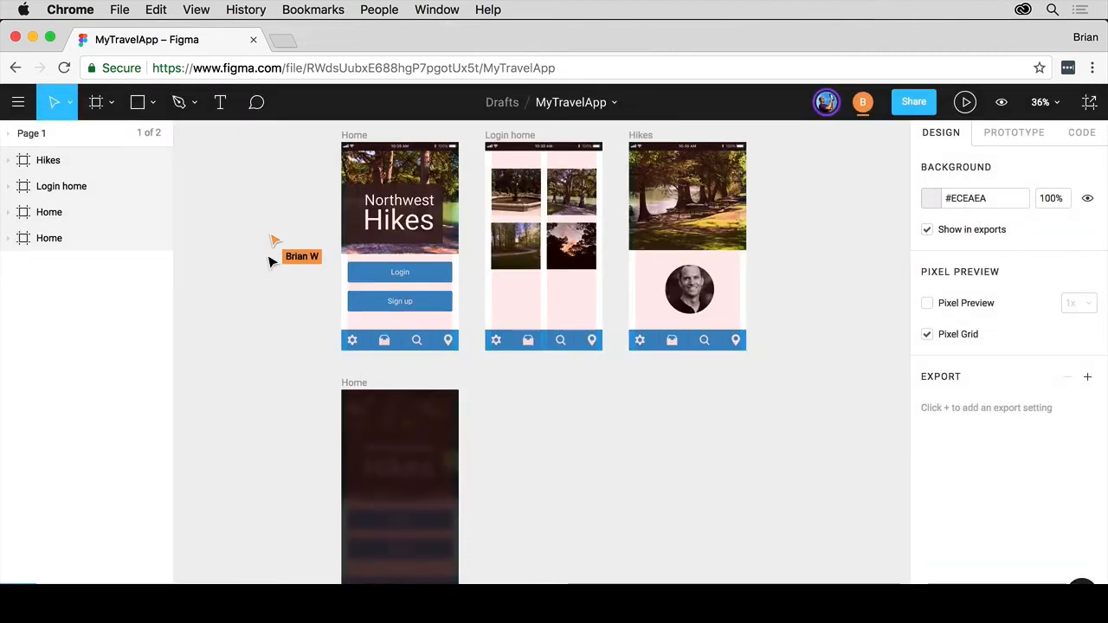
pyautogui.moveTo(591, 439)
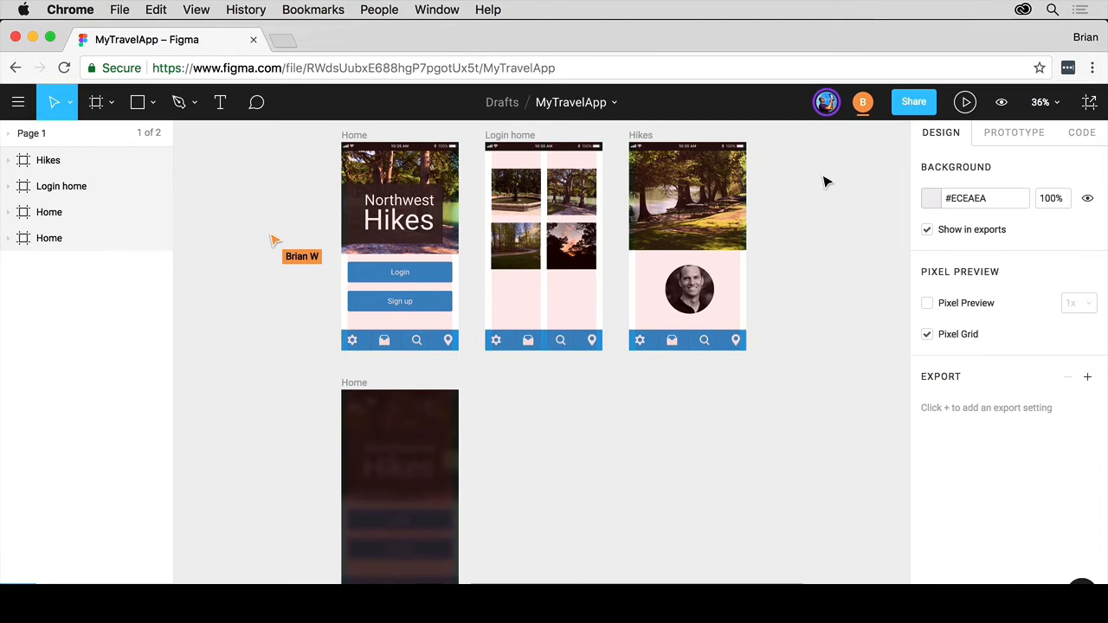
pyautogui.moveTo(824, 128)
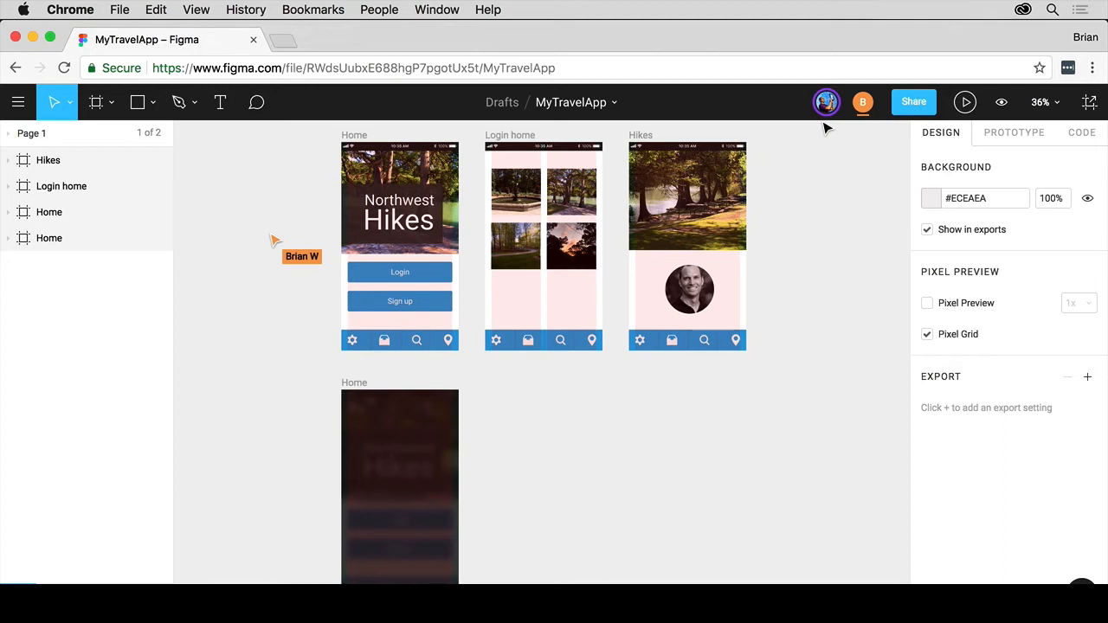
pyautogui.moveTo(842, 135)
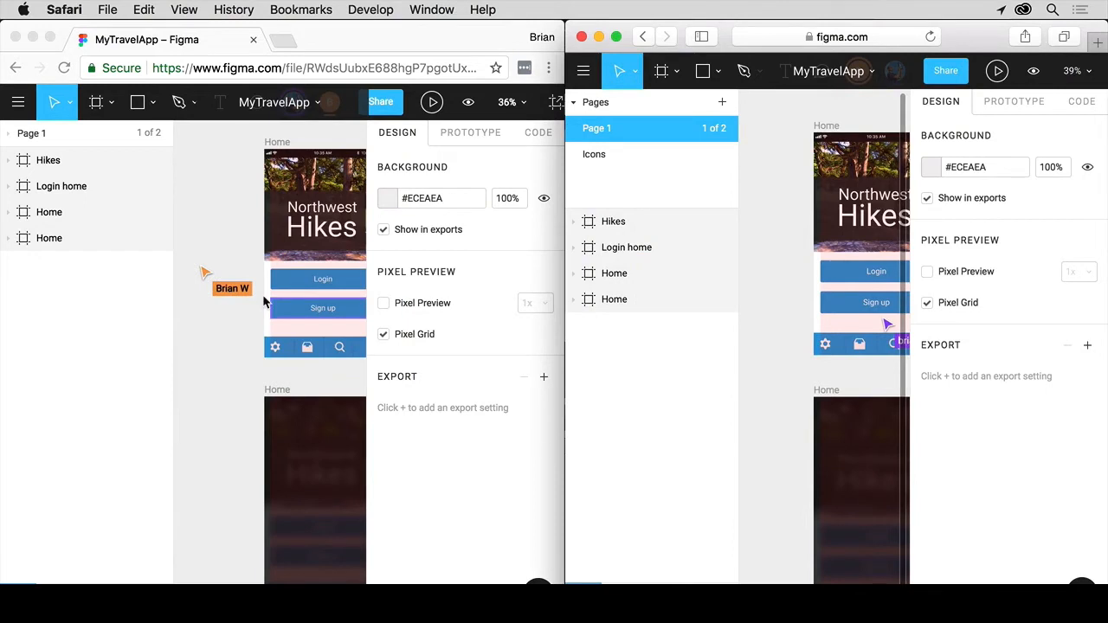
pyautogui.moveTo(272, 312)
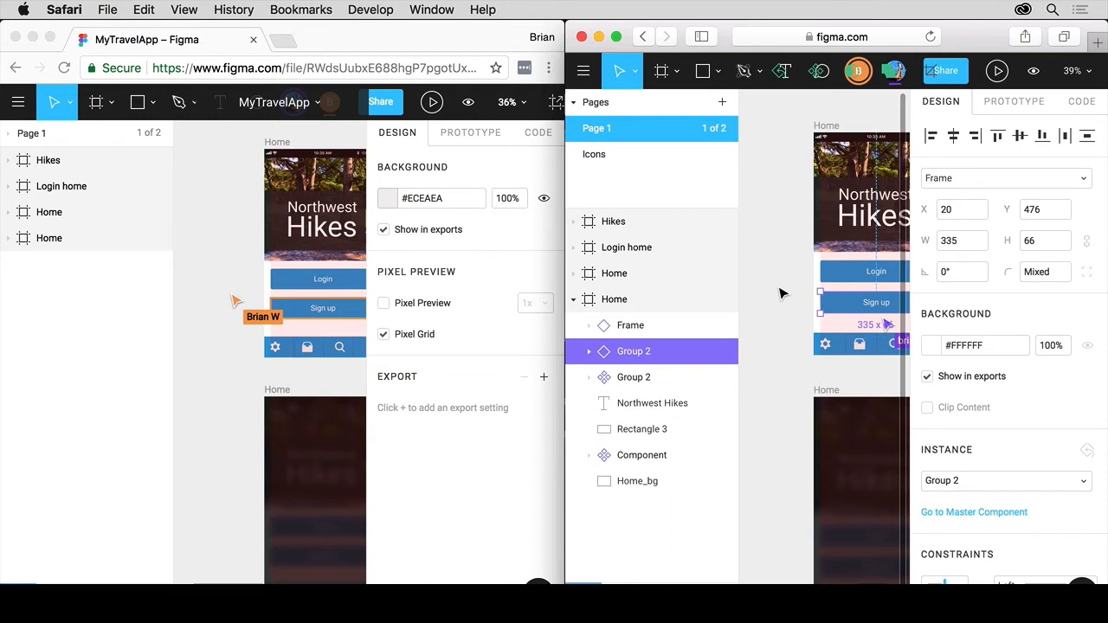
pyautogui.moveTo(208, 240)
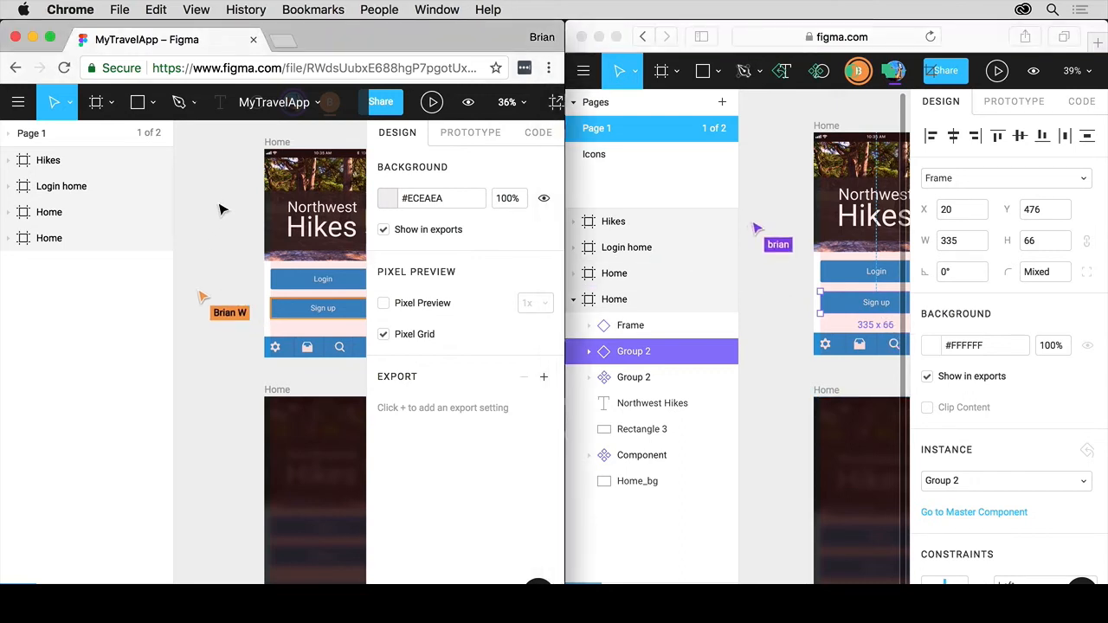
pyautogui.moveTo(215, 212)
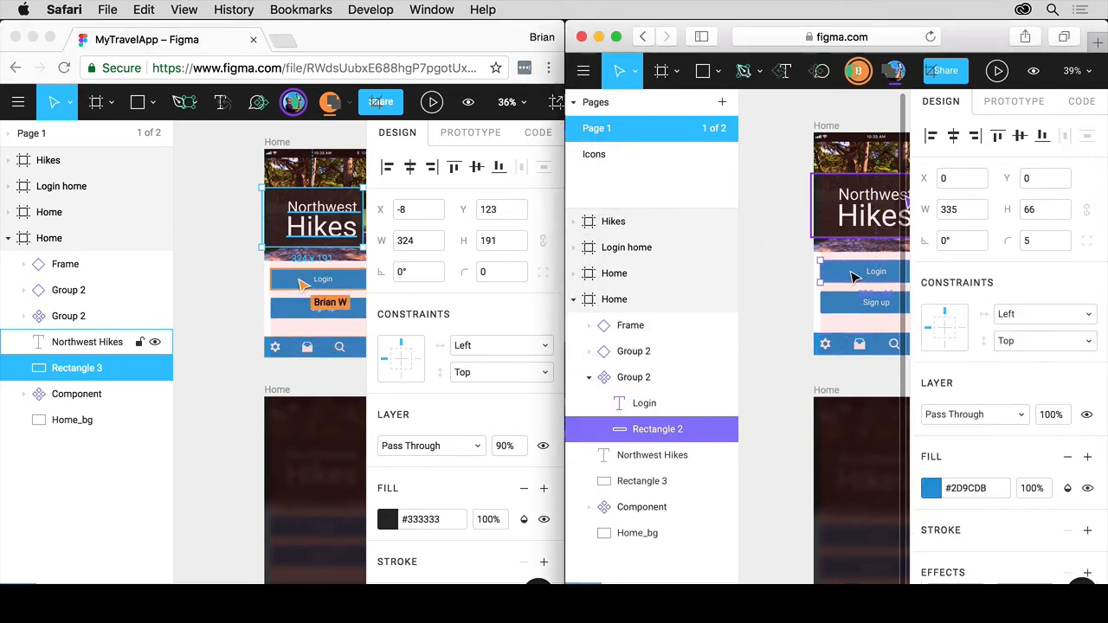
# Select the Login button group and the title's backing rectangle on the Home screen
pyautogui.click(928, 490)
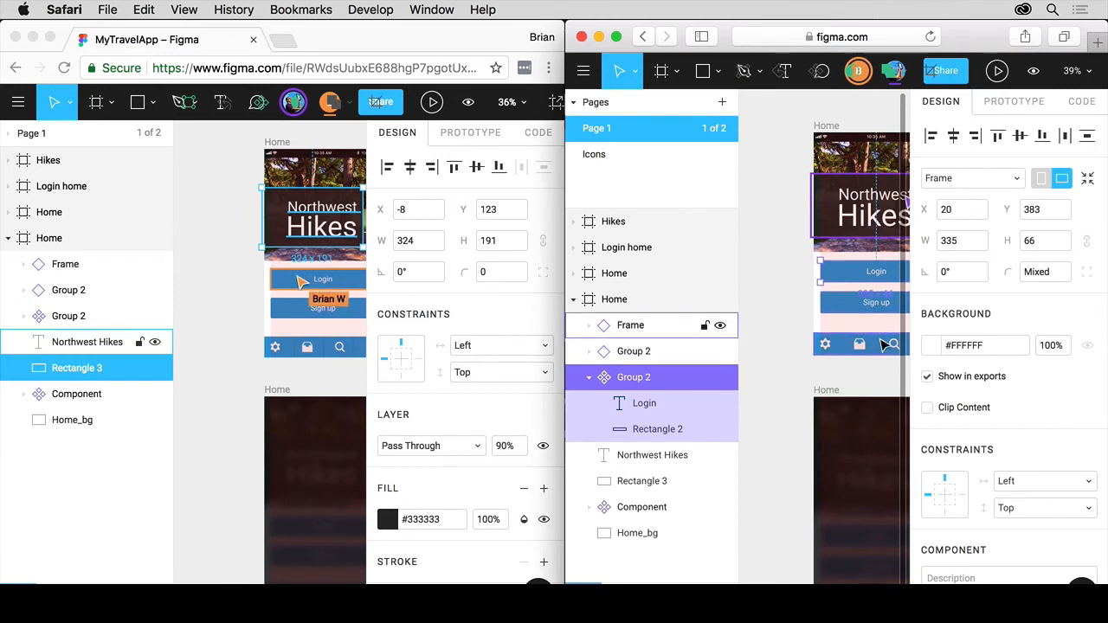
pyautogui.click(659, 430)
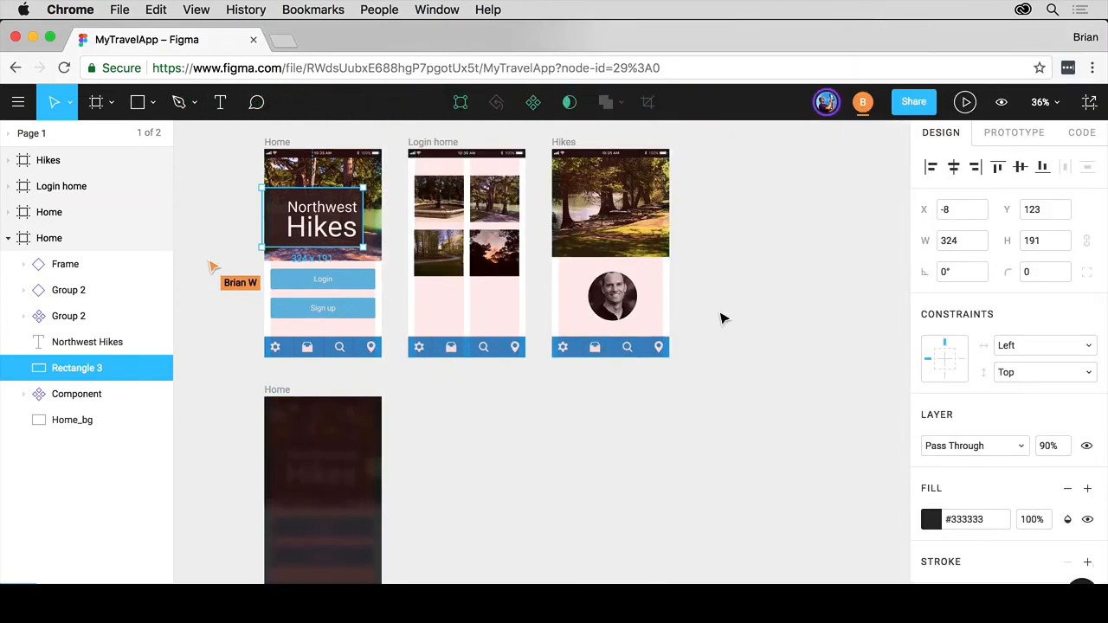
# Show Version History from the file menu and expand the Current Version's '2 autosave versions'
pyautogui.click(606, 102)
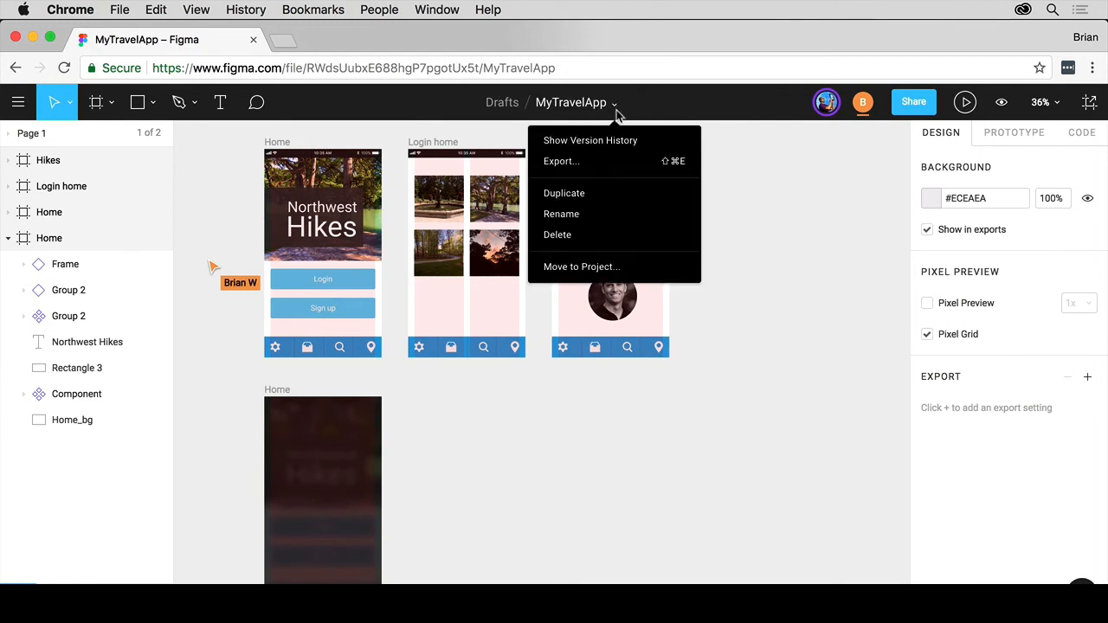
pyautogui.click(589, 139)
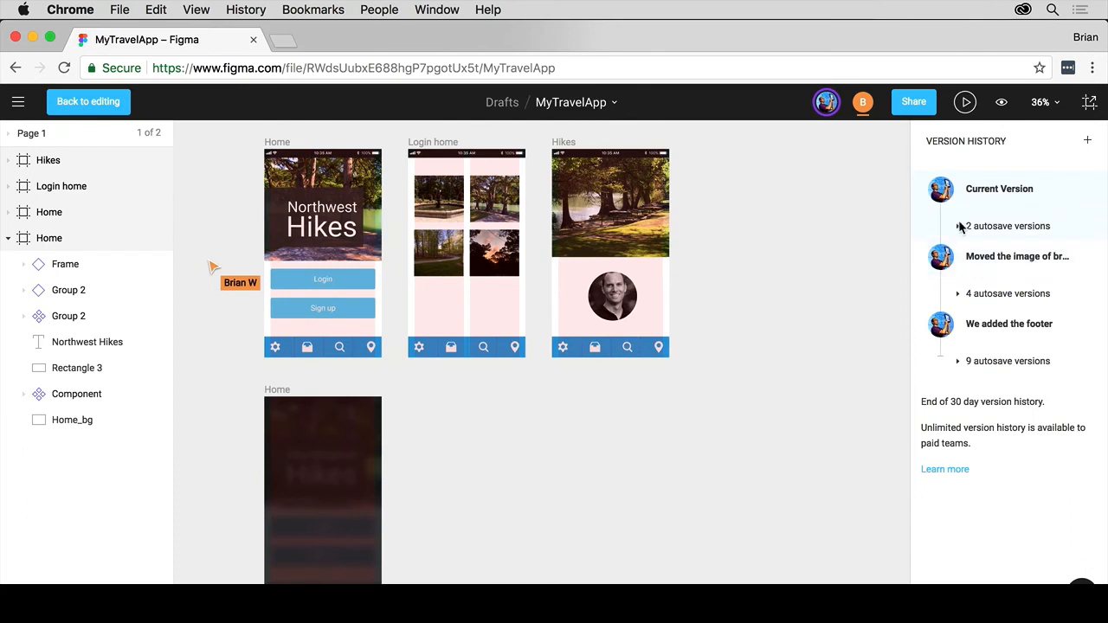
pyautogui.click(959, 226)
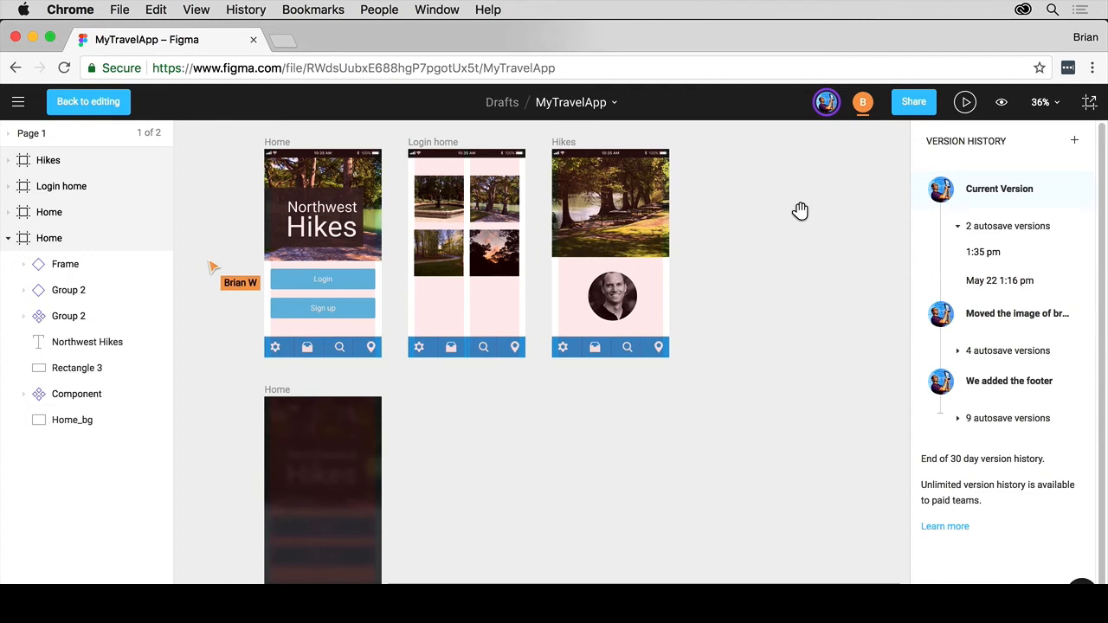
pyautogui.moveTo(760, 233)
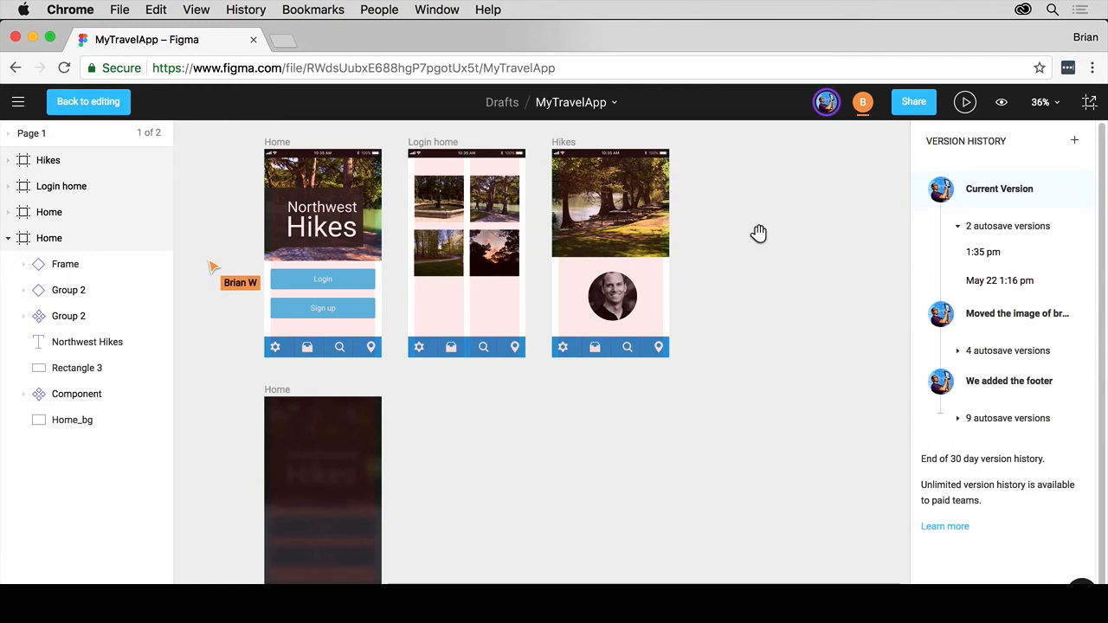
pyautogui.moveTo(786, 183)
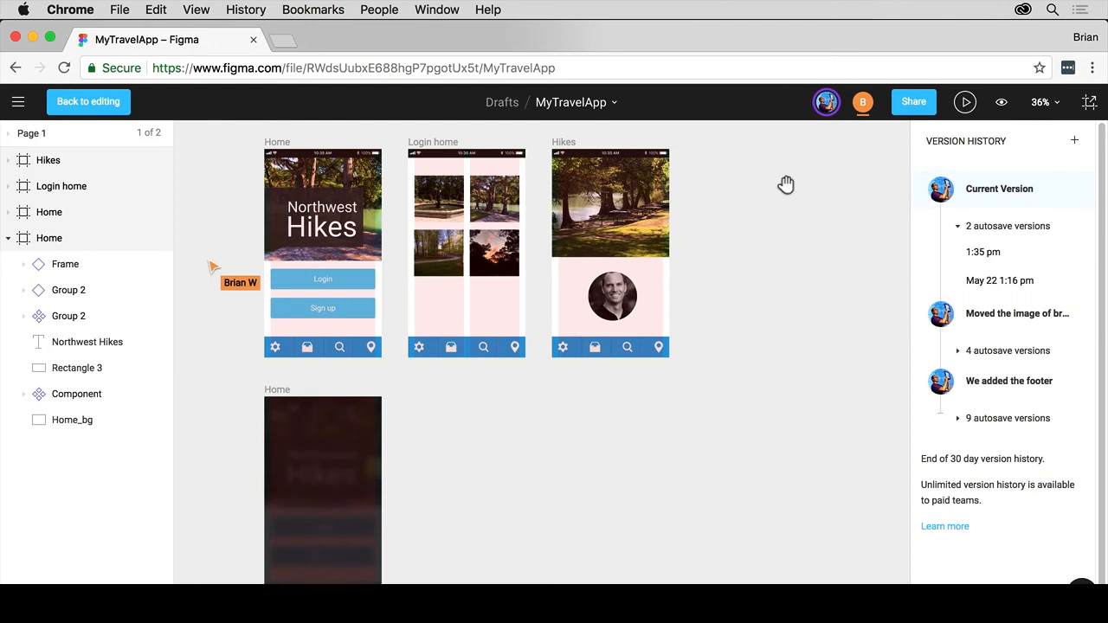
pyautogui.moveTo(862, 103)
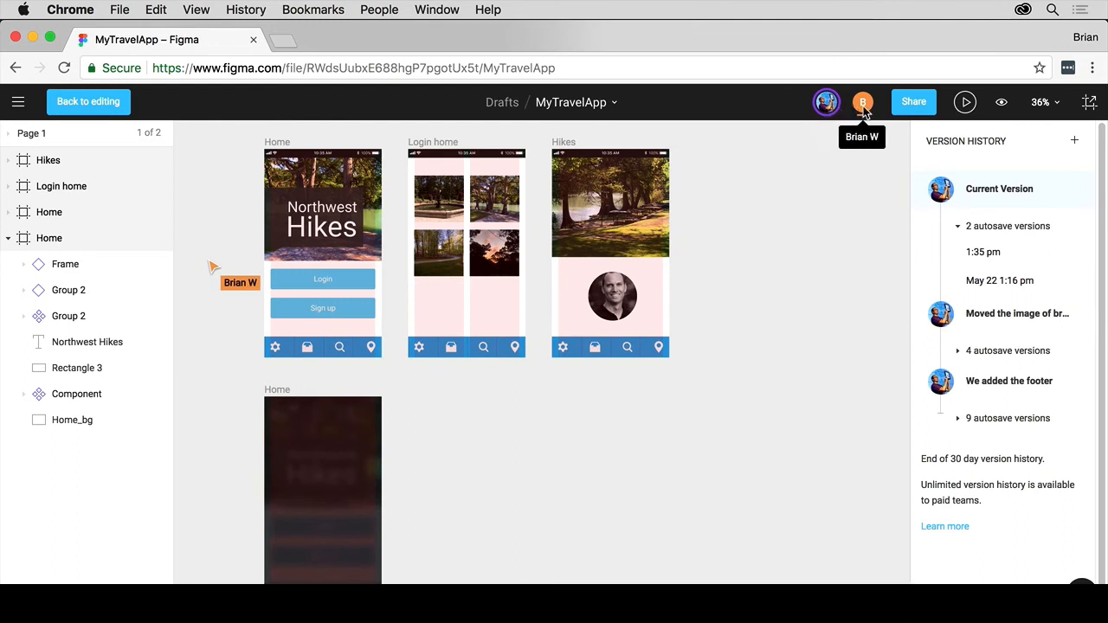
pyautogui.moveTo(826, 102)
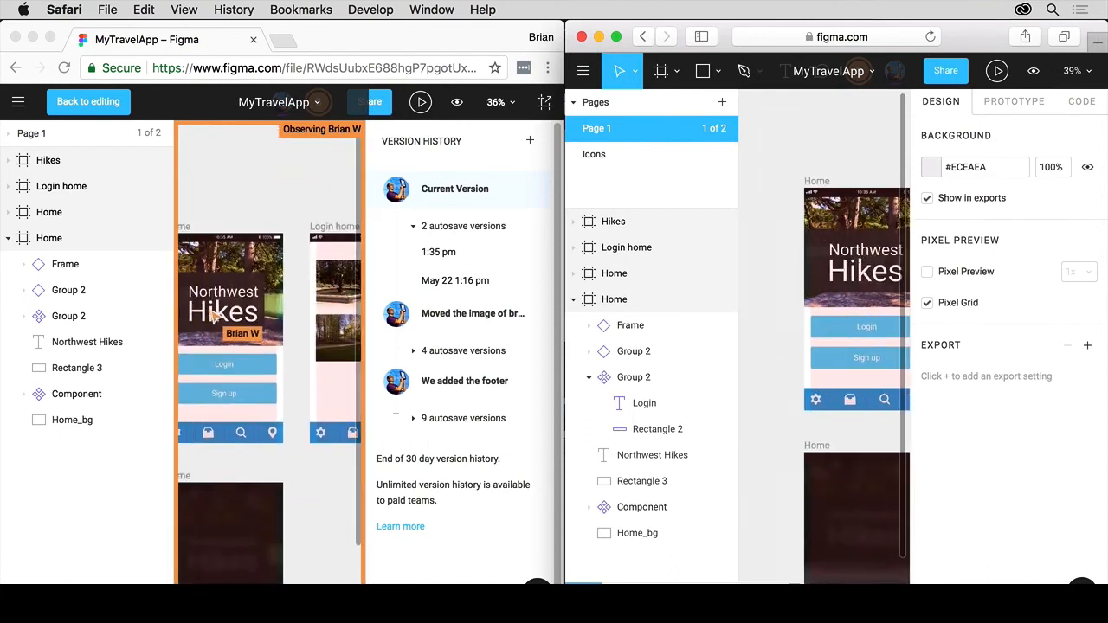
pyautogui.click(642, 480)
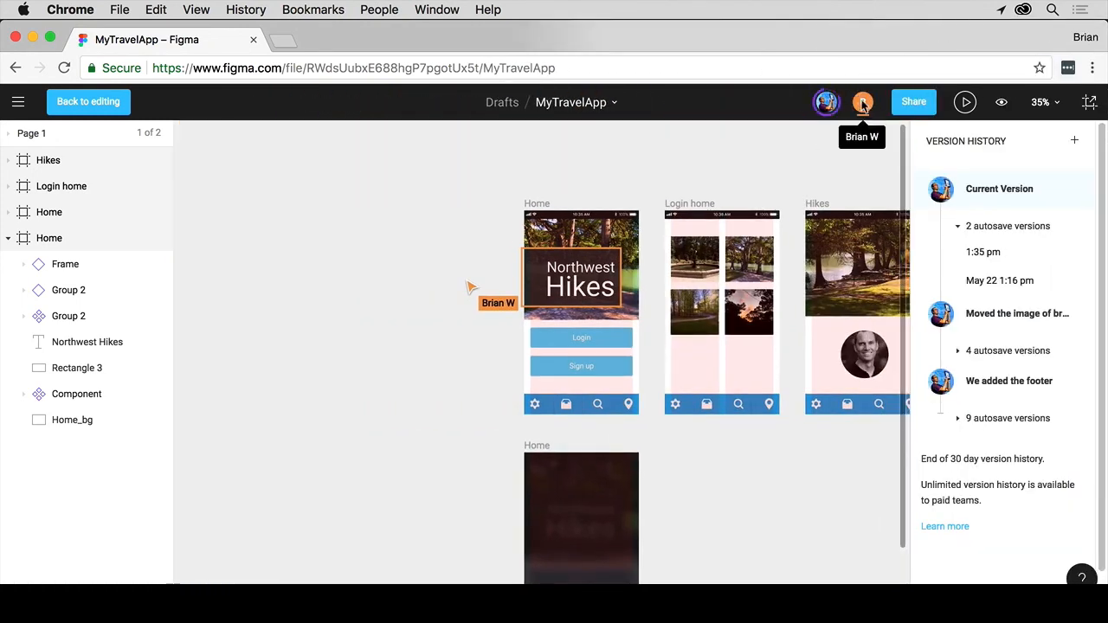
pyautogui.moveTo(826, 102)
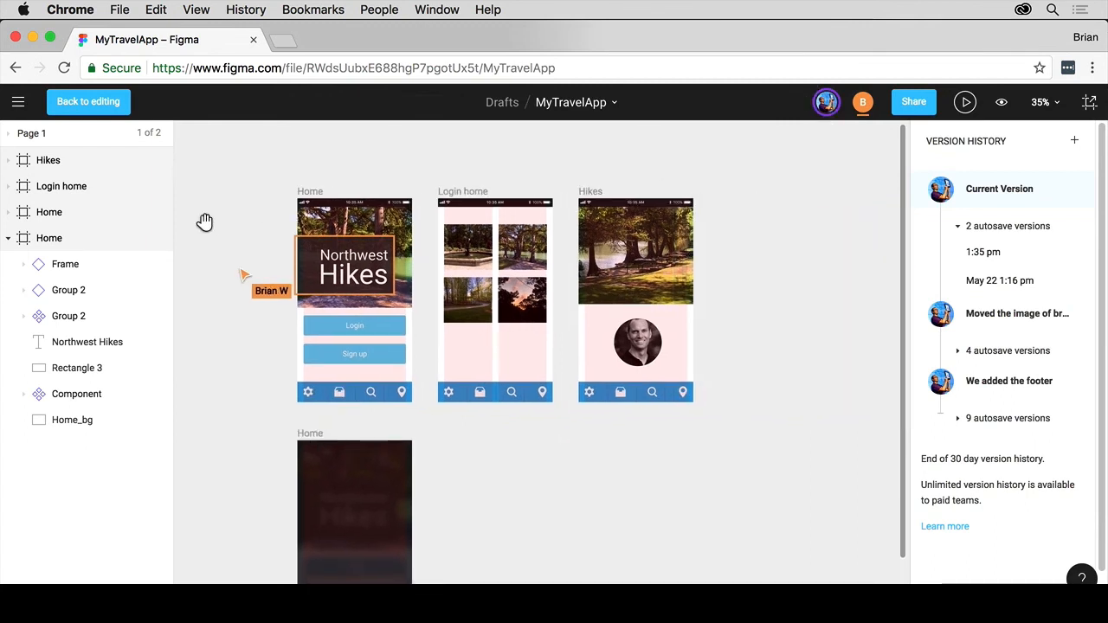
pyautogui.moveTo(108, 104)
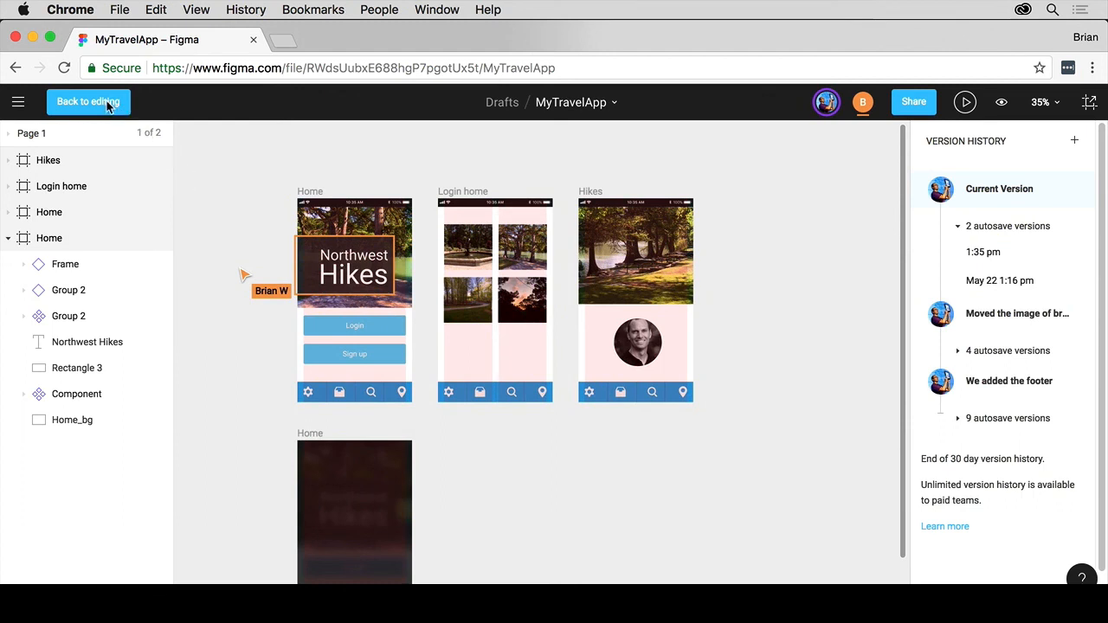
pyautogui.click(88, 101)
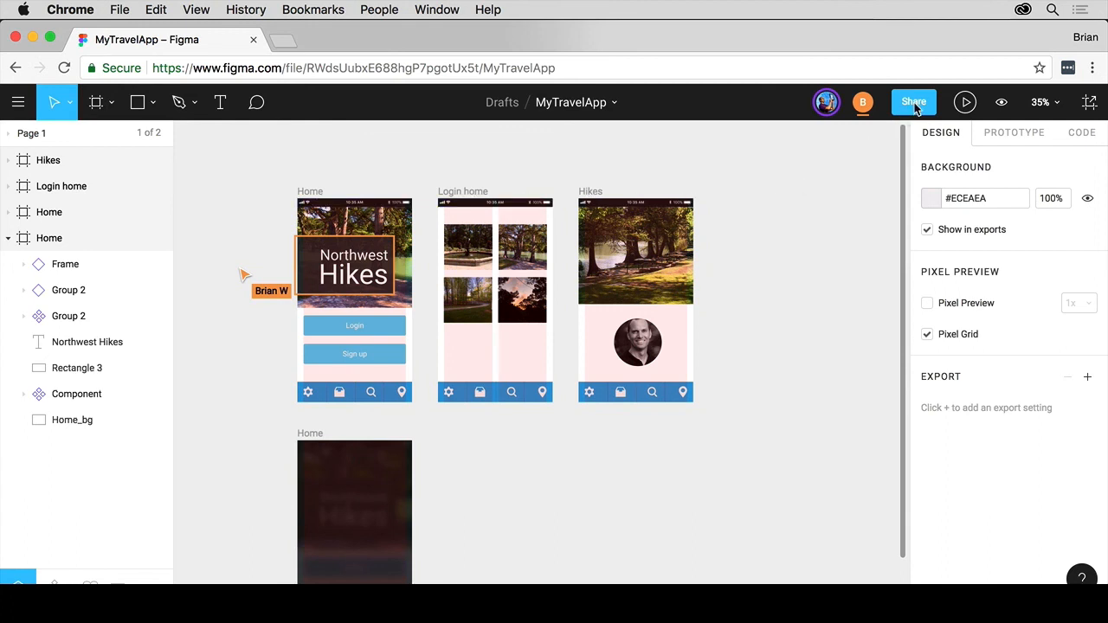
pyautogui.click(913, 102)
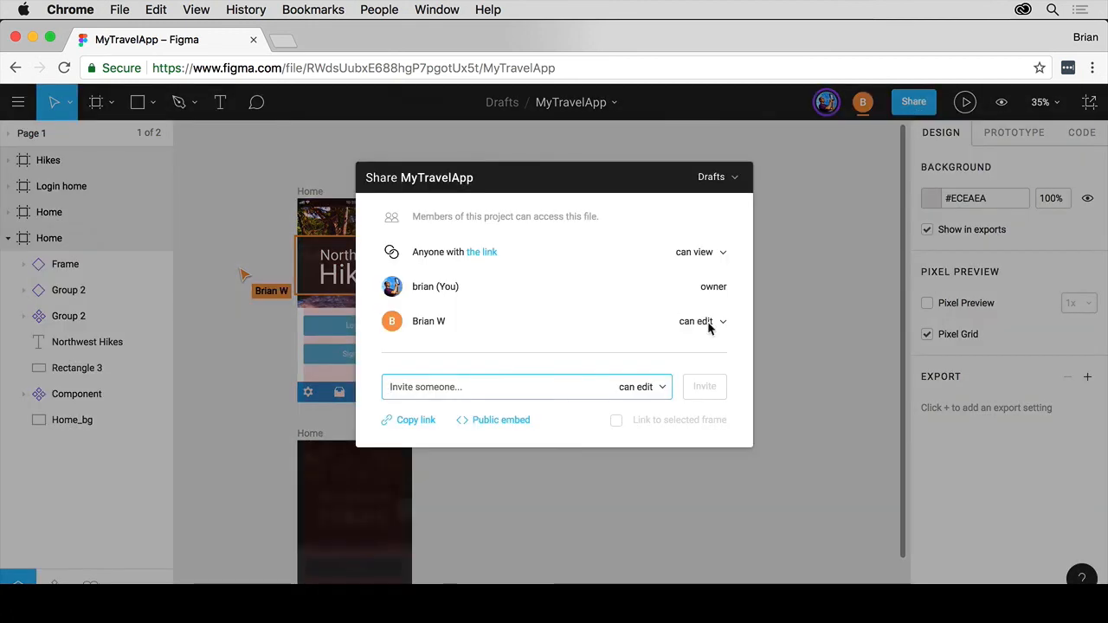
pyautogui.click(697, 322)
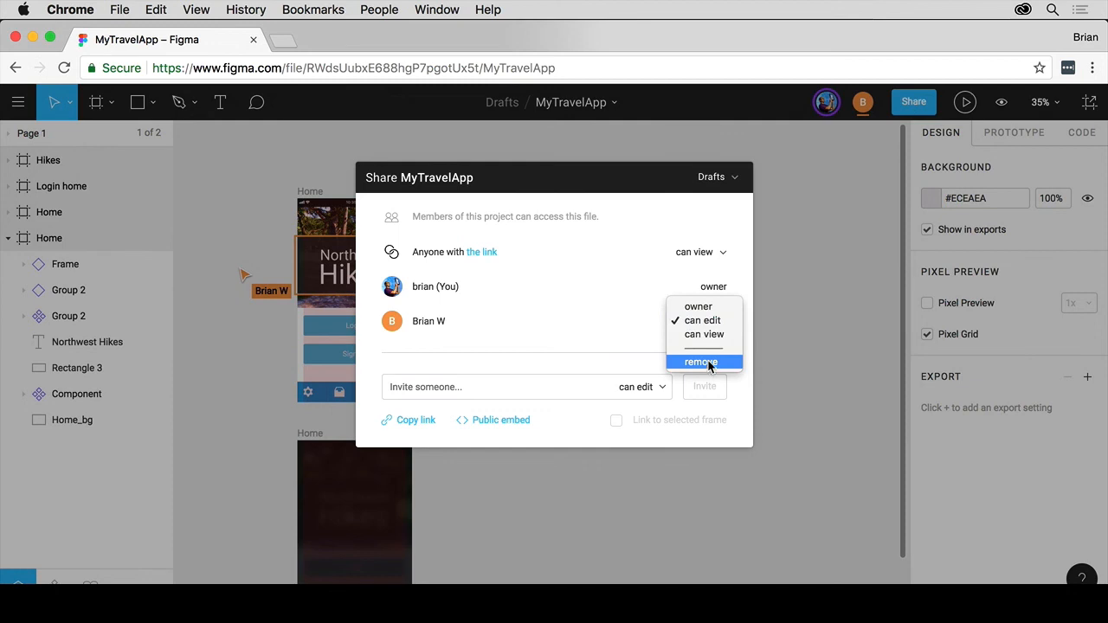
pyautogui.click(700, 362)
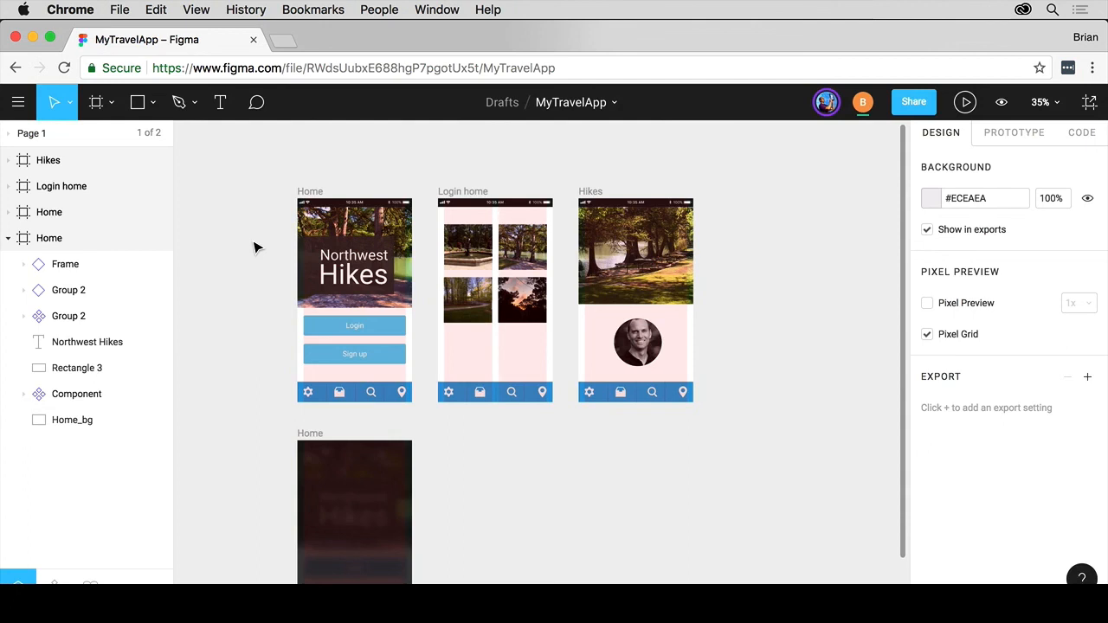
pyautogui.click(354, 295)
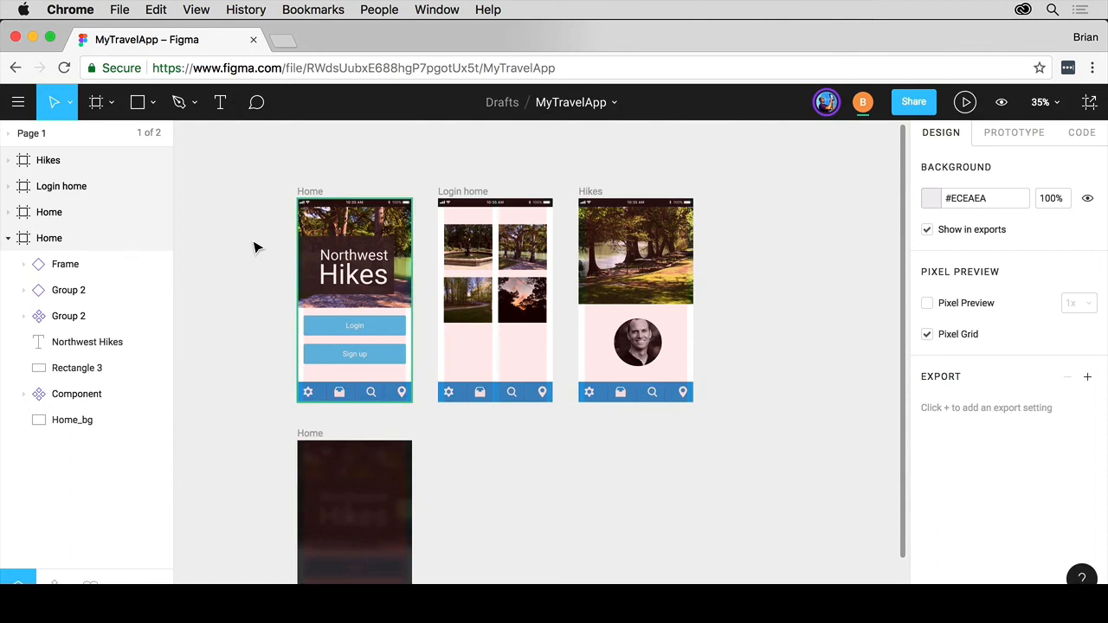